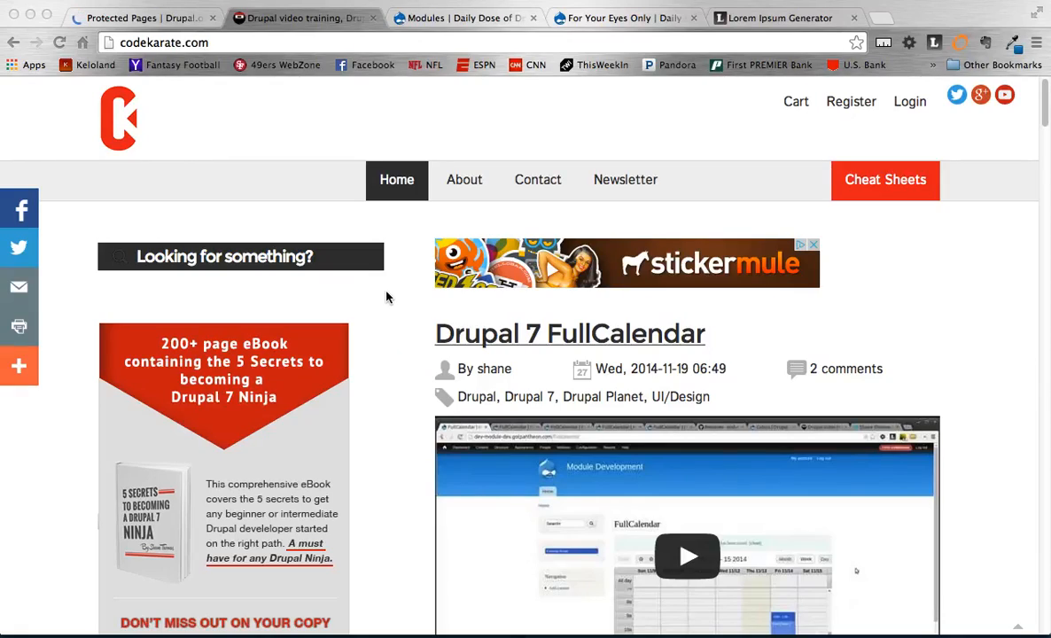
mouse_move(404, 318)
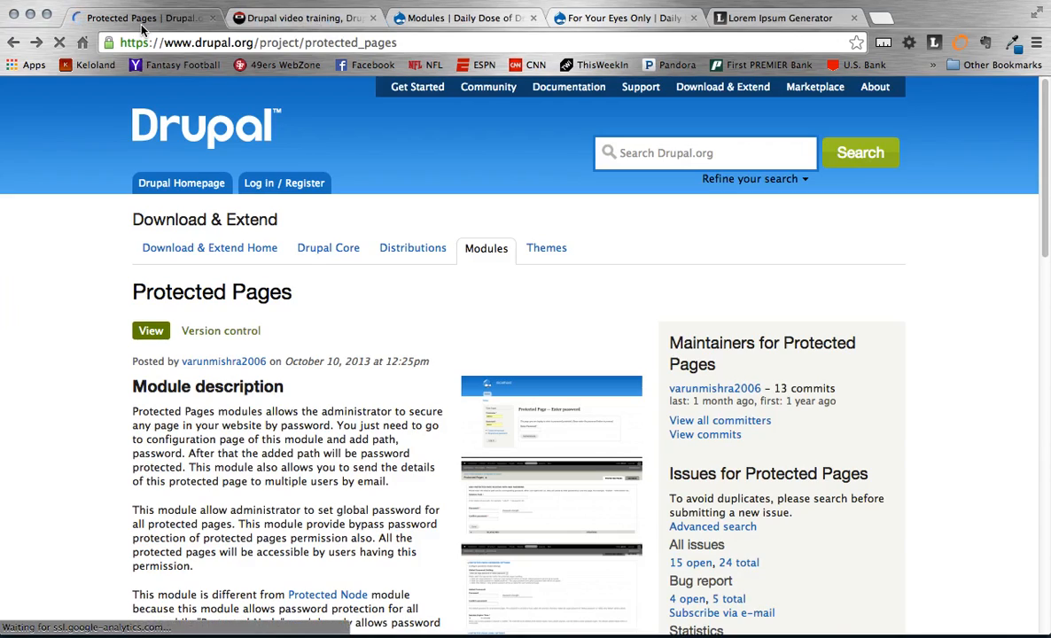
mouse_move(101, 397)
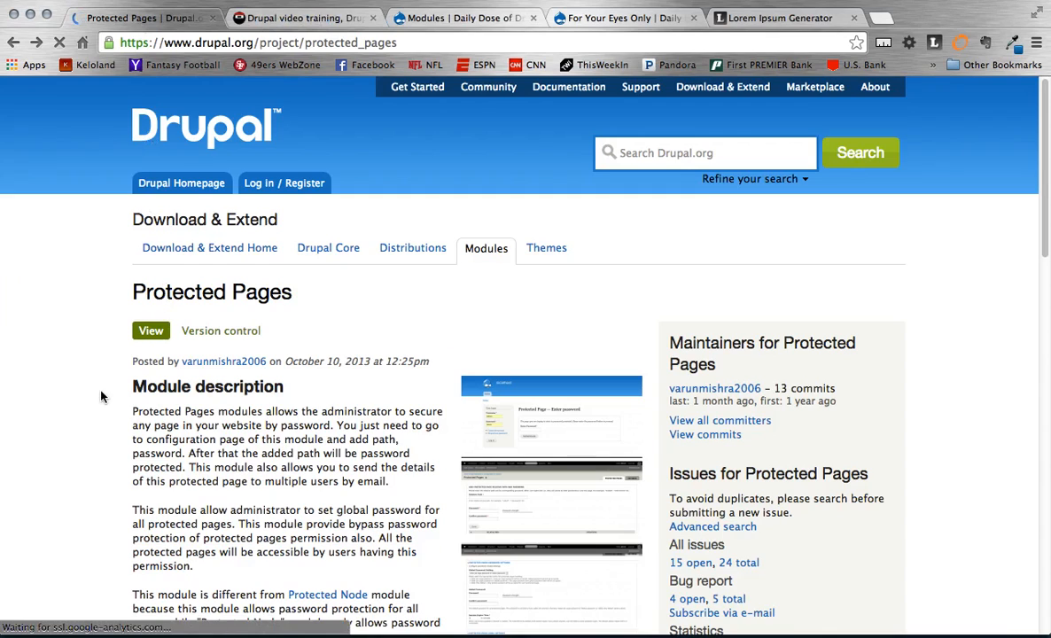
- Scroll through the Protected Pages module description on drupal.org and return to the top
scroll("down", 3)
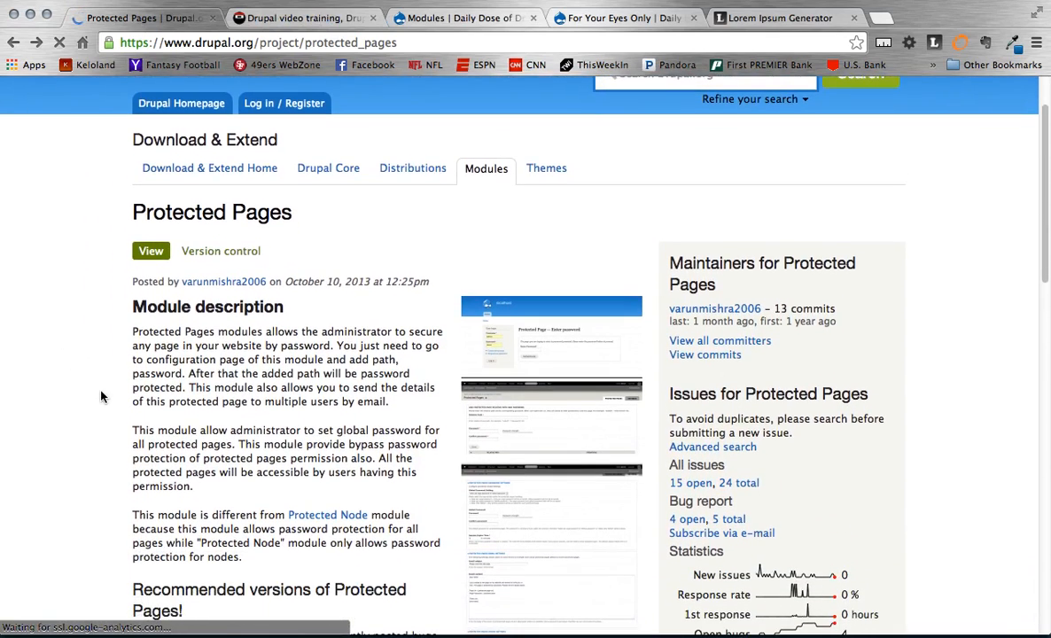
scroll("down", 3)
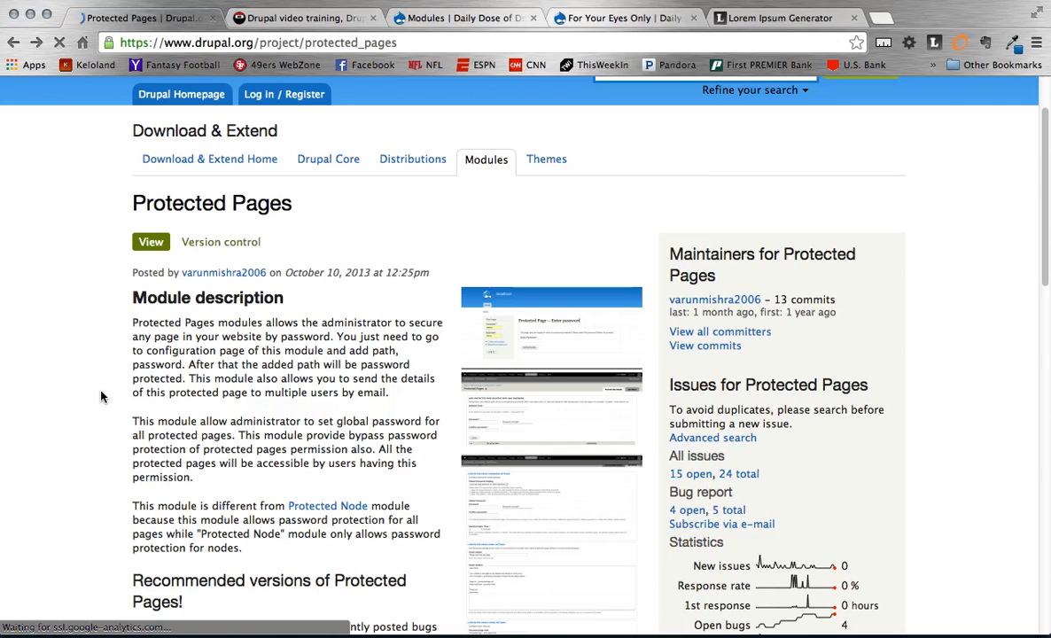
scroll("down", 3)
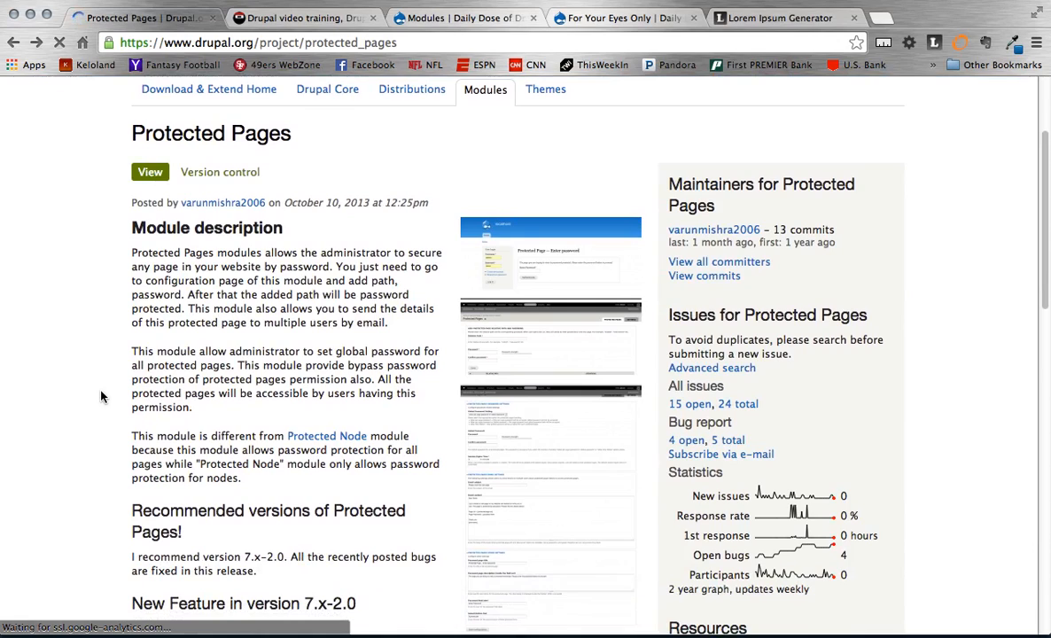
scroll("down", 3)
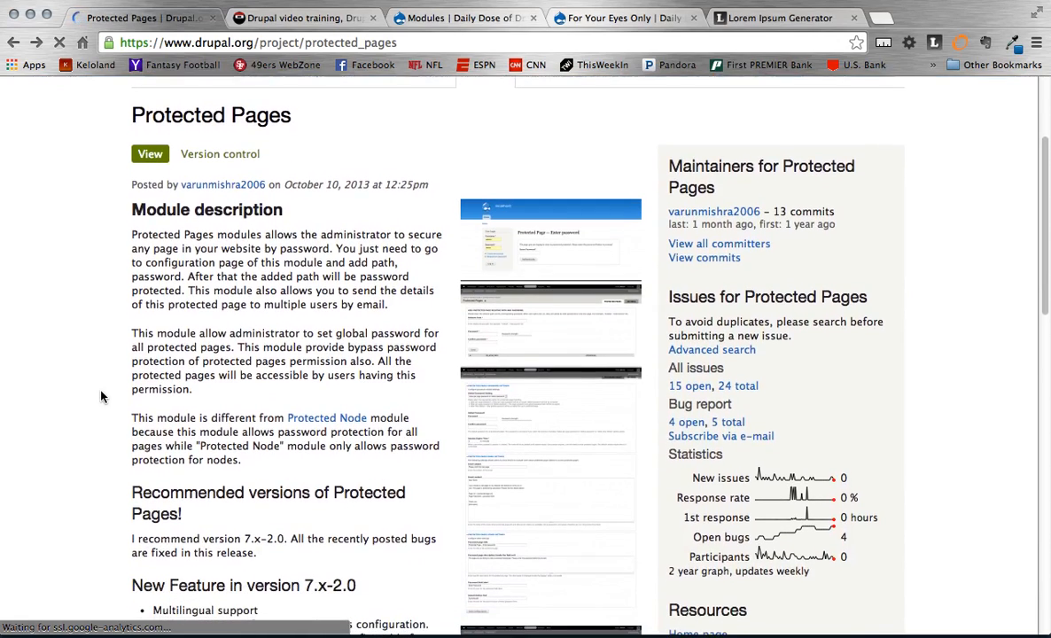
scroll("down", 3)
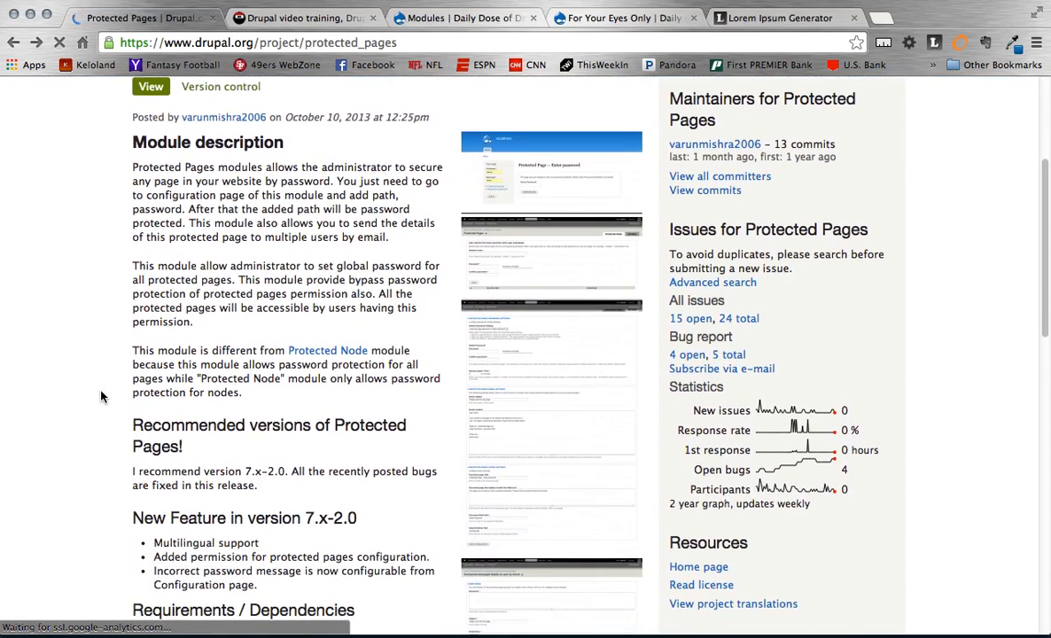
scroll("down", 3)
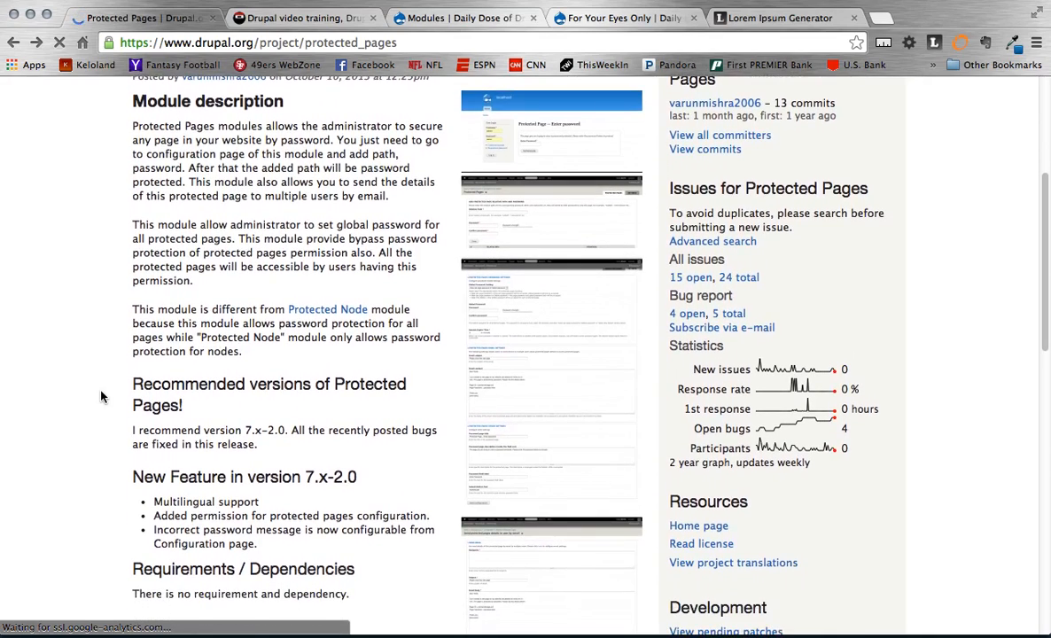
scroll("down", 3)
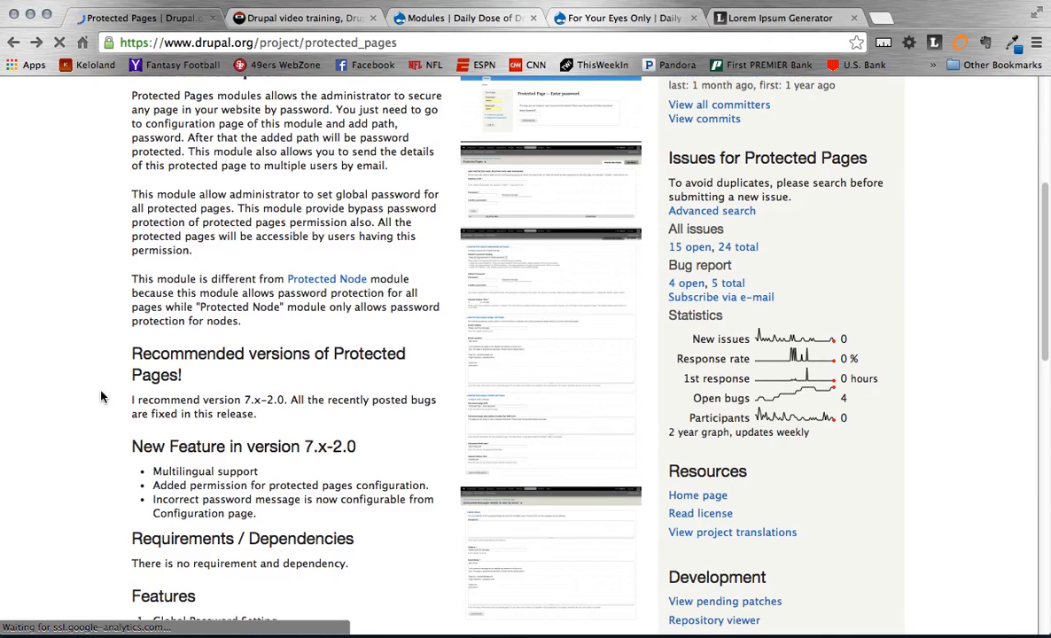
scroll("up", 3)
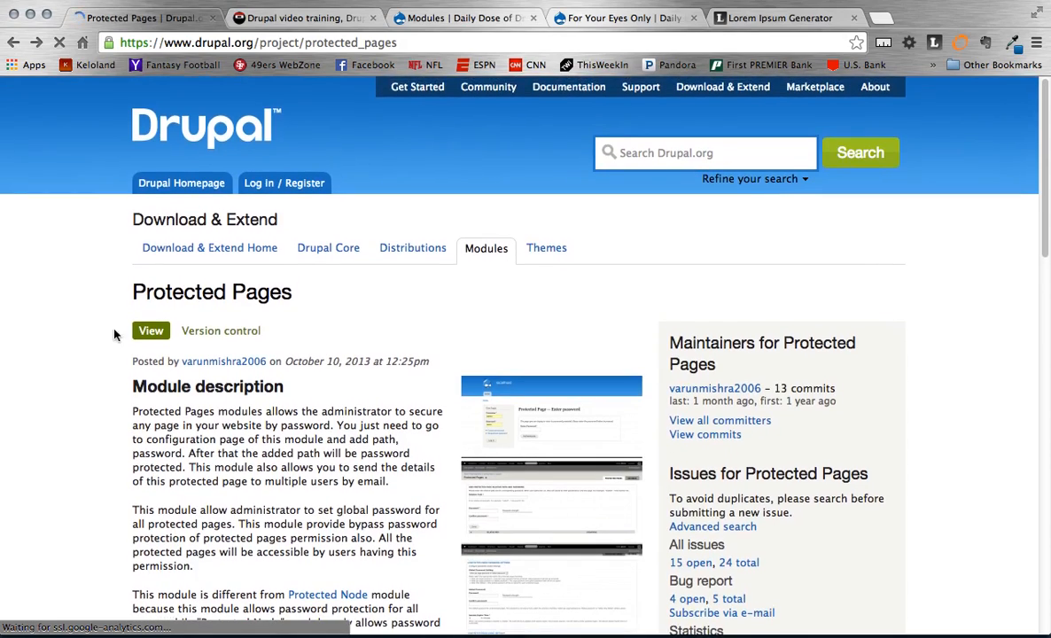
mouse_move(41, 315)
type("codekarate.com")
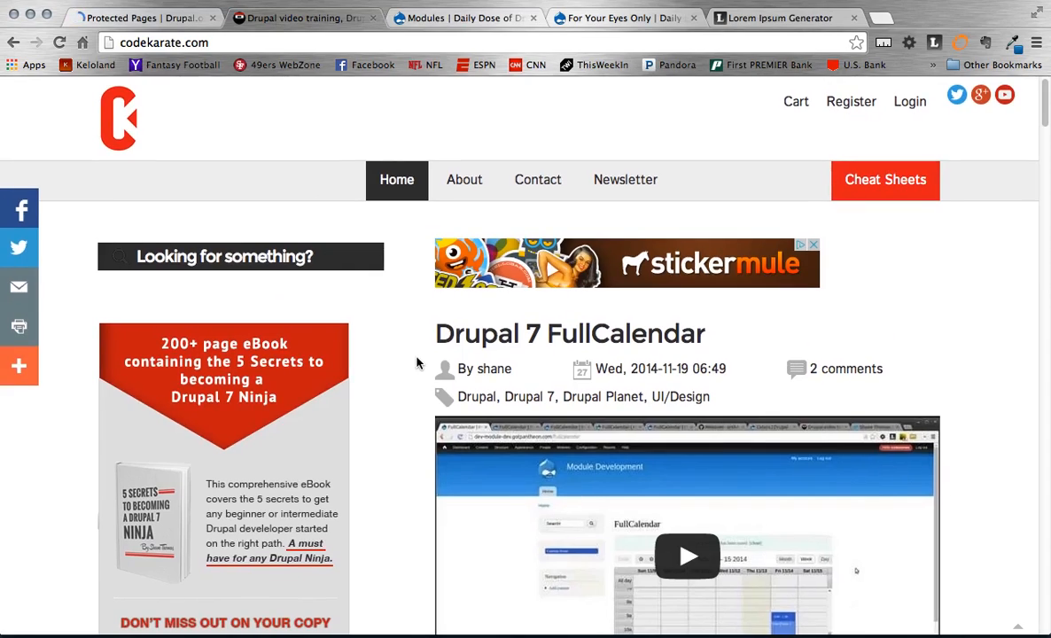
mouse_move(355, 344)
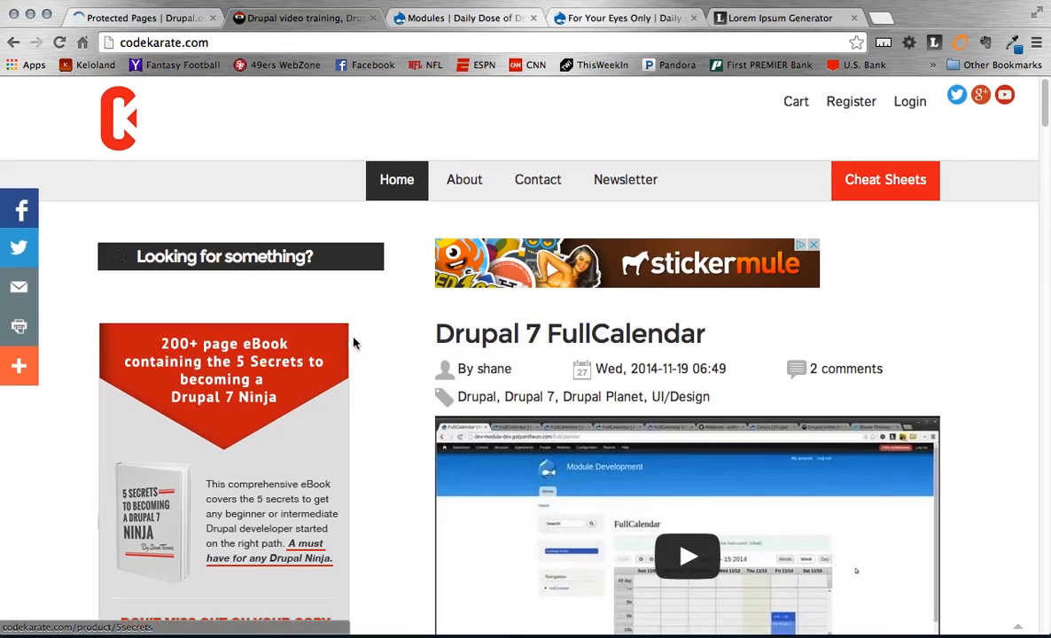
mouse_move(315, 394)
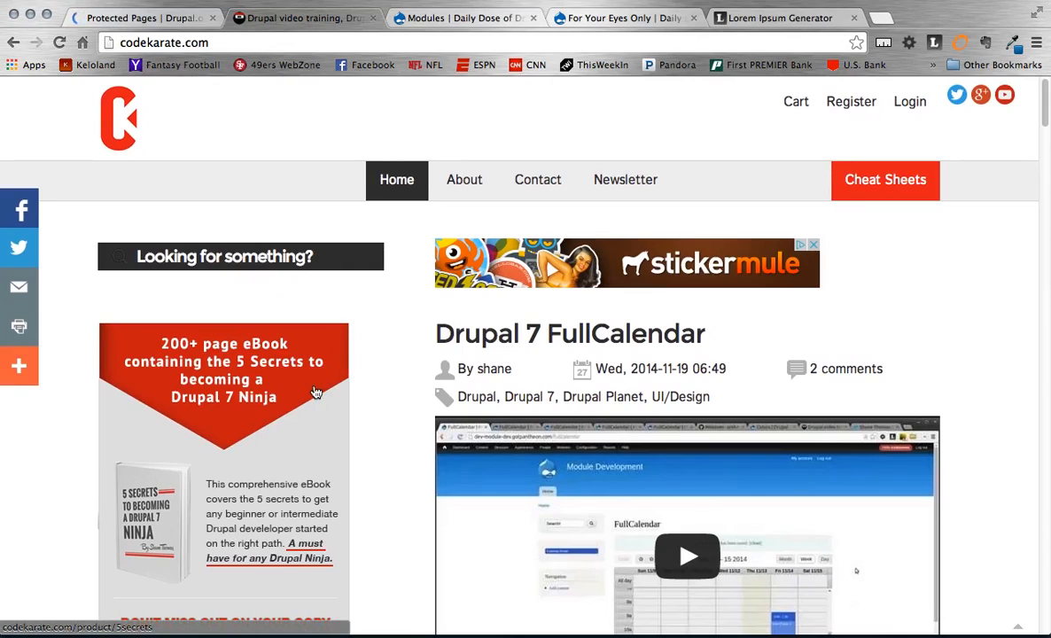
mouse_move(901, 187)
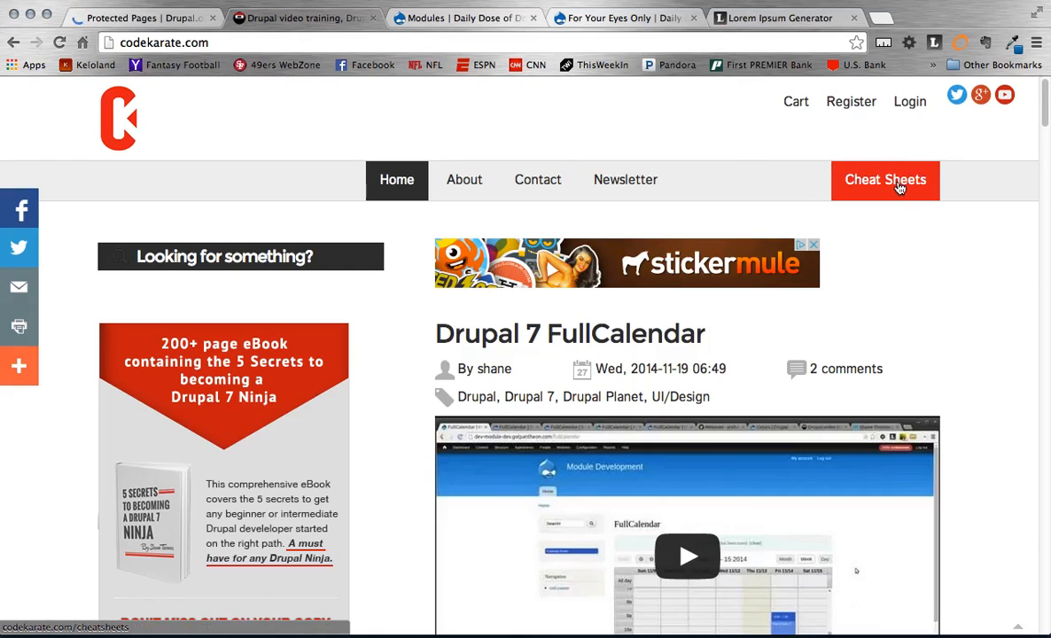
mouse_move(885, 179)
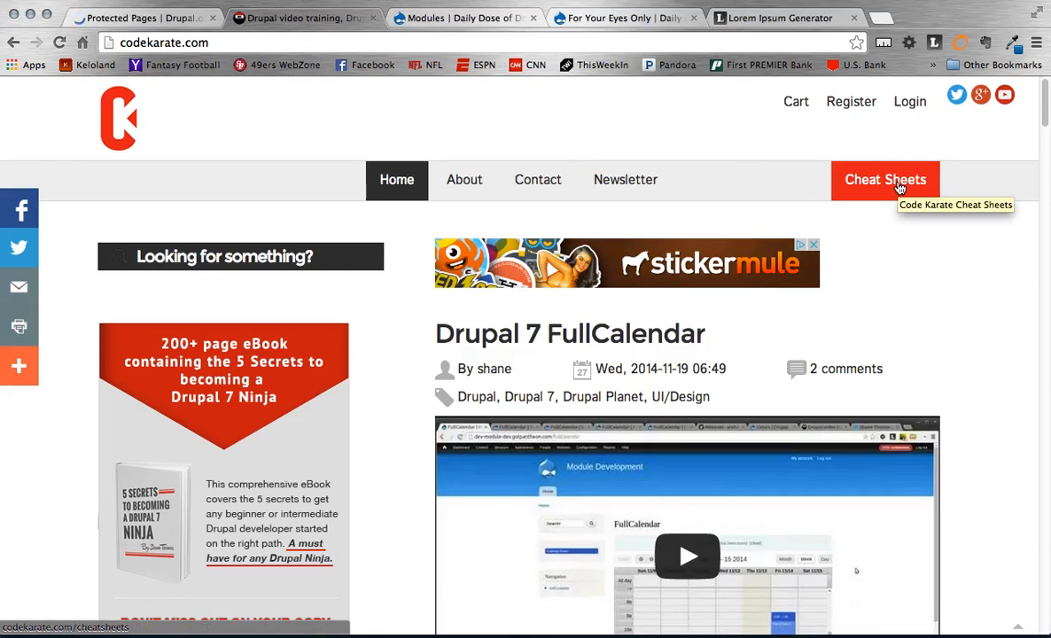
mouse_move(603, 142)
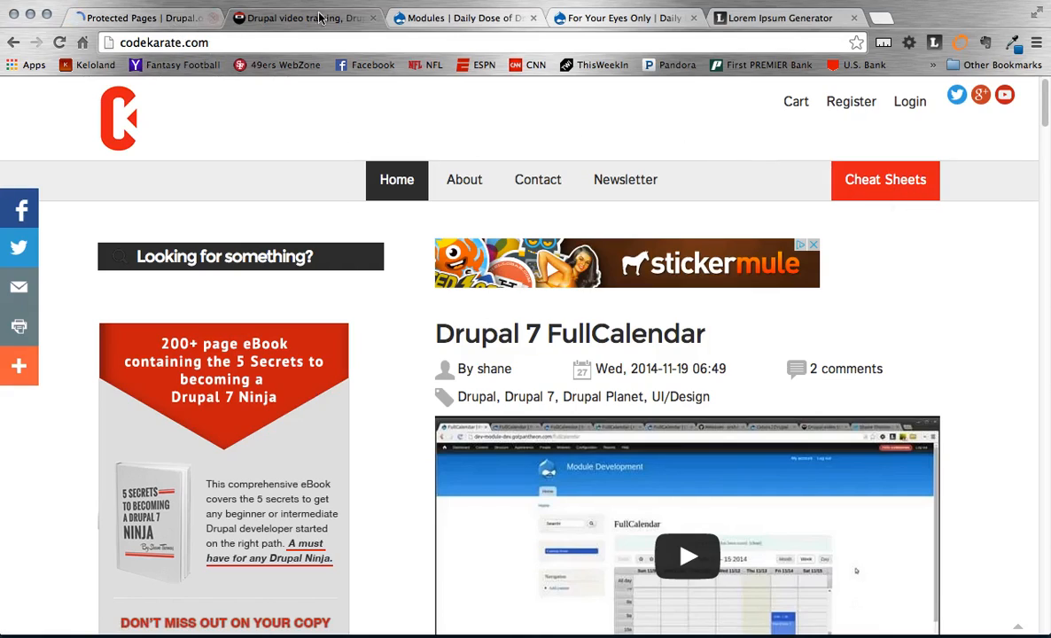
- Review the module's Downloads, then view the site's Modules list showing Protected Pages 7.x-2.4 enabled
left_click(142, 18)
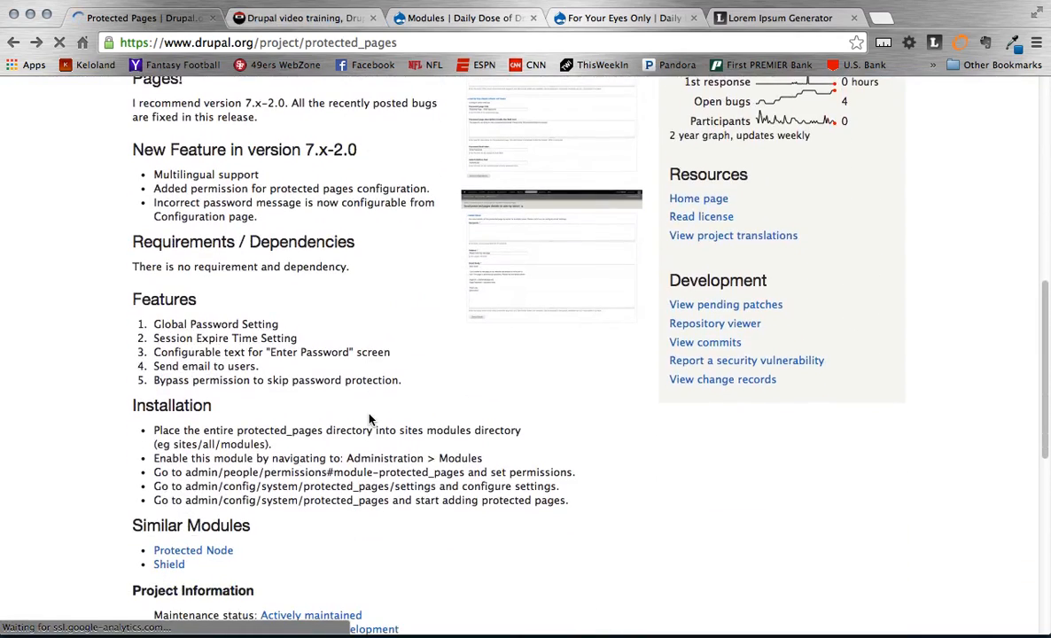
scroll("down", 3)
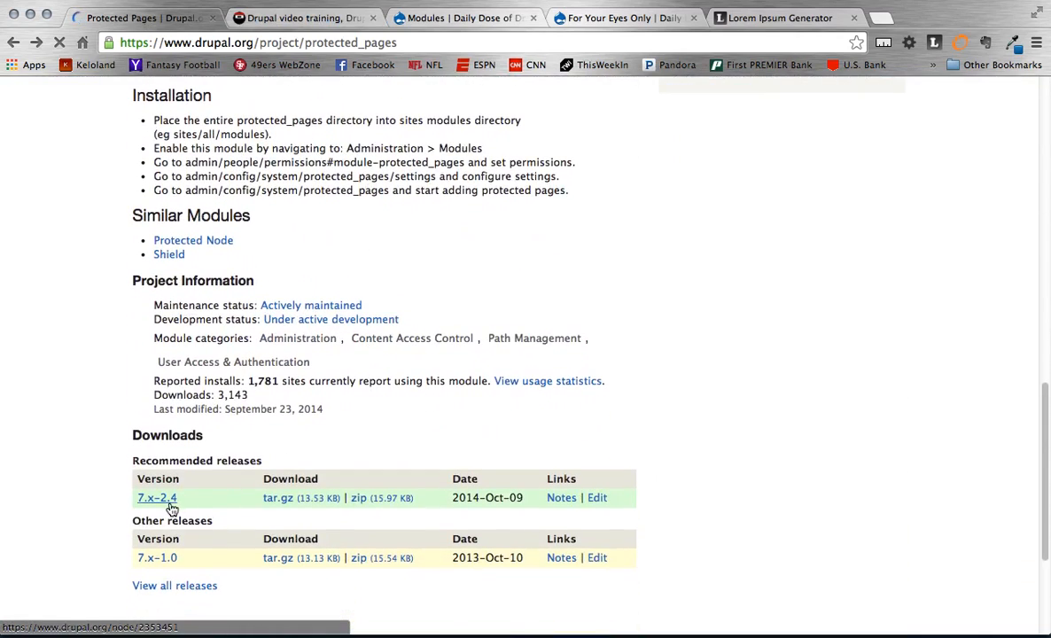
scroll("up", 3)
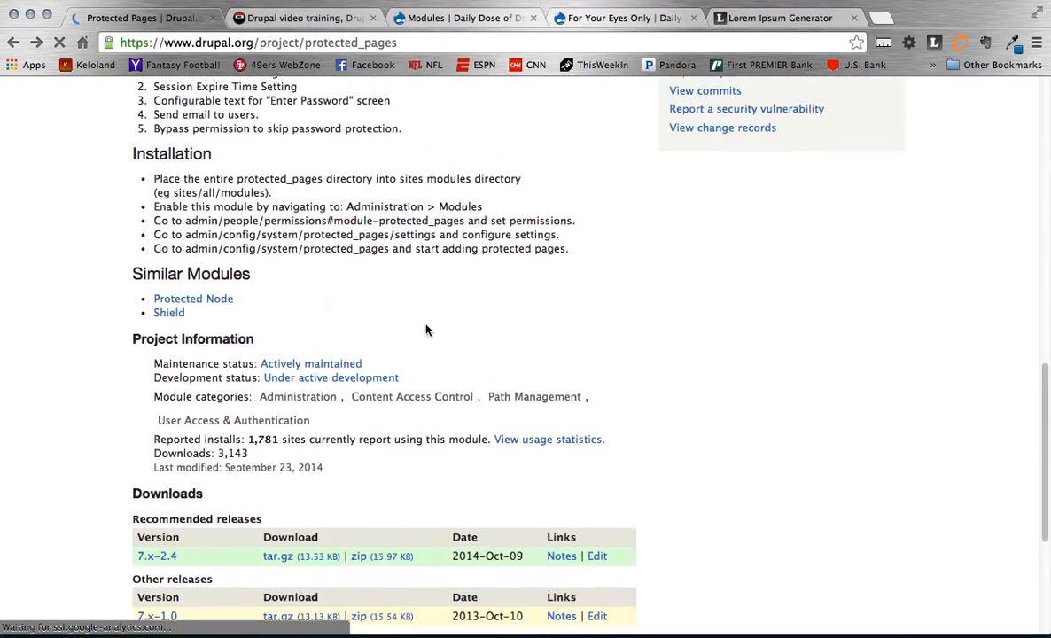
scroll("up", 3)
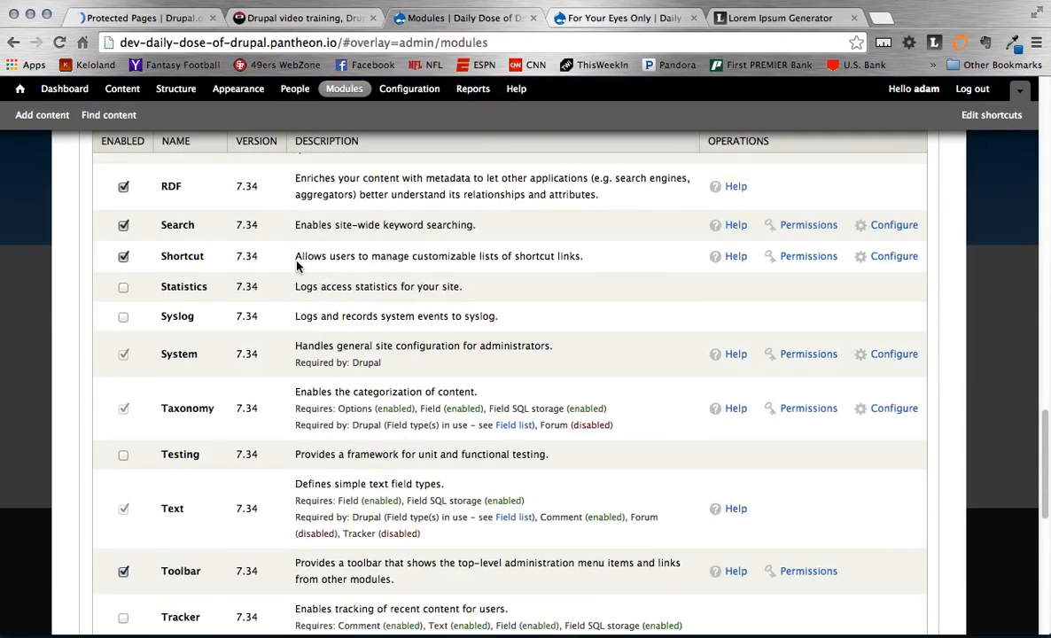
scroll("down", 3)
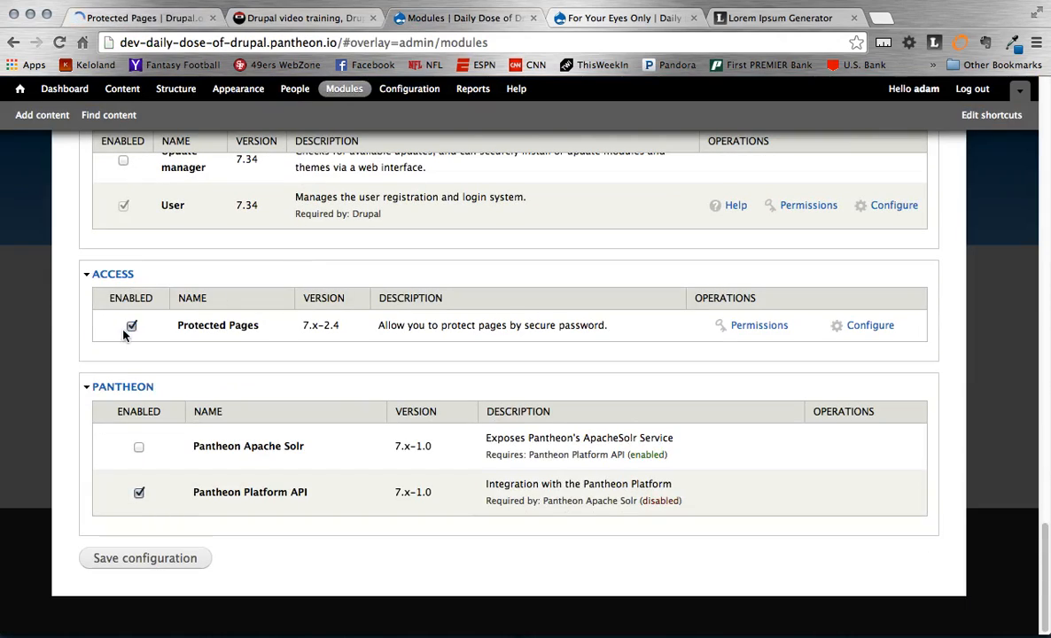
mouse_move(320, 421)
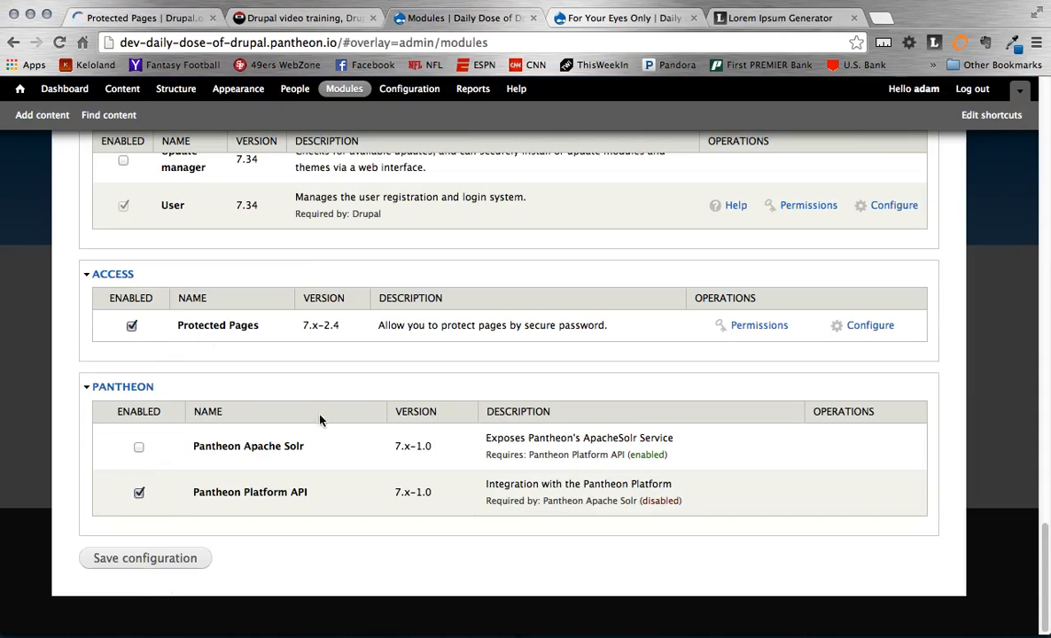
mouse_move(548, 328)
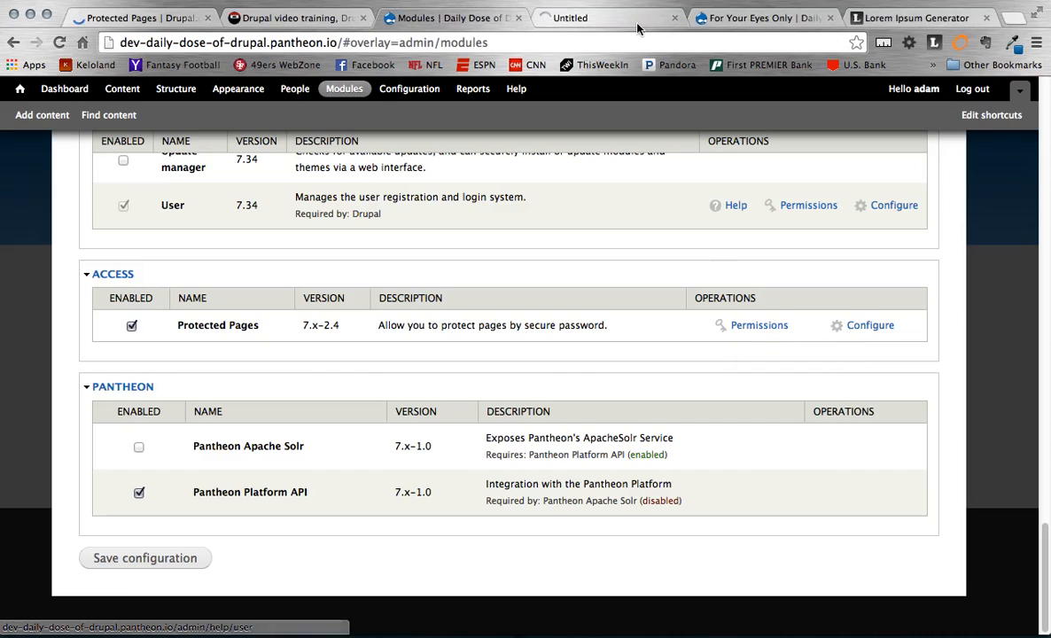
- Grant 'access protected page password screen' to Anonymous and Authenticated users on the Permissions page
left_click(758, 326)
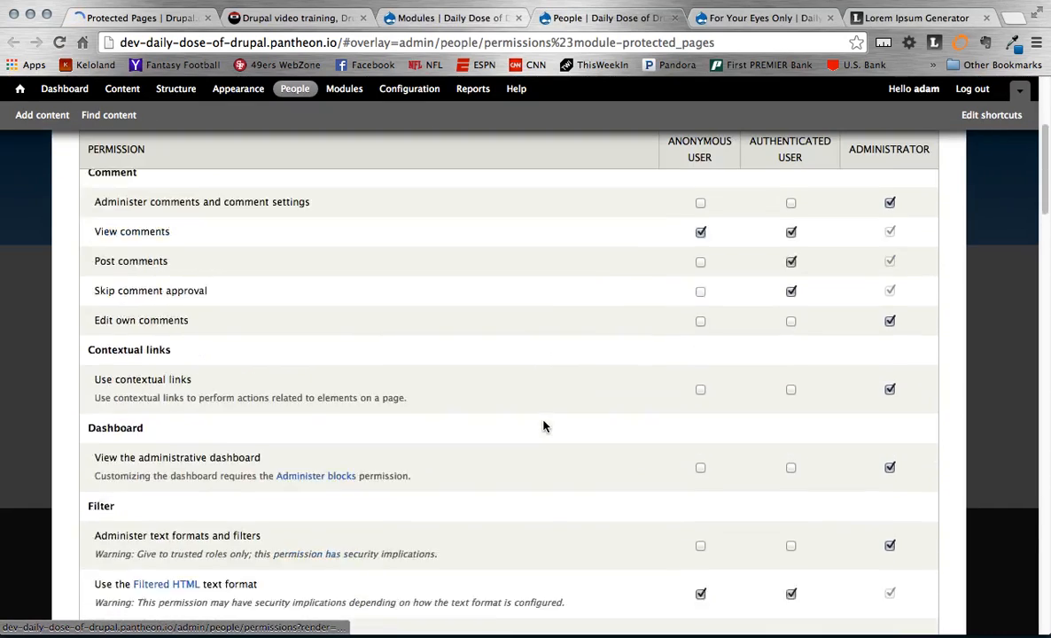
scroll("down", 3)
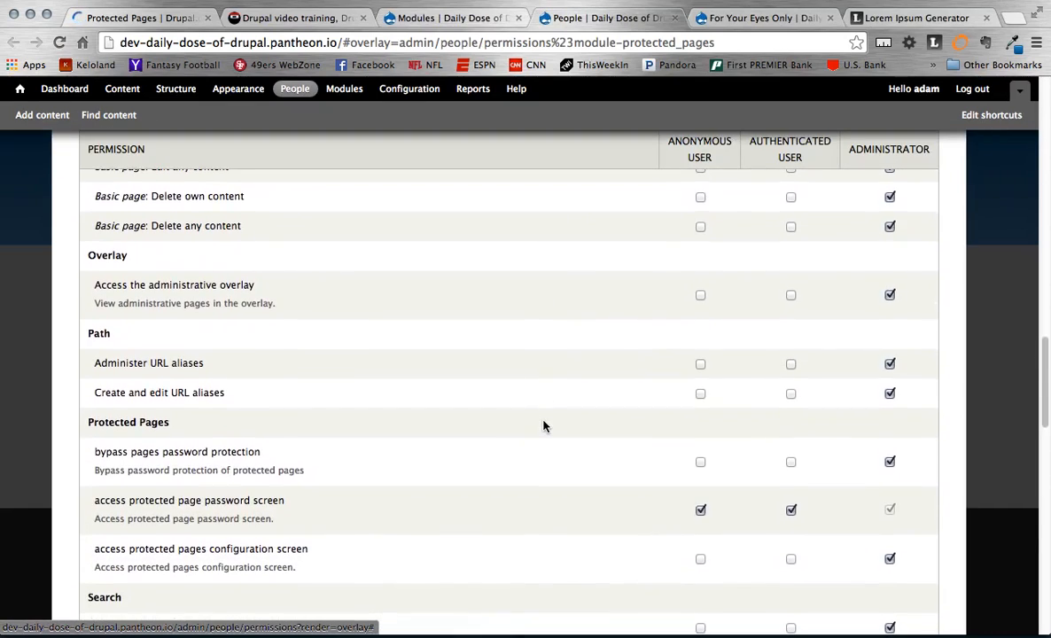
scroll("down", 3)
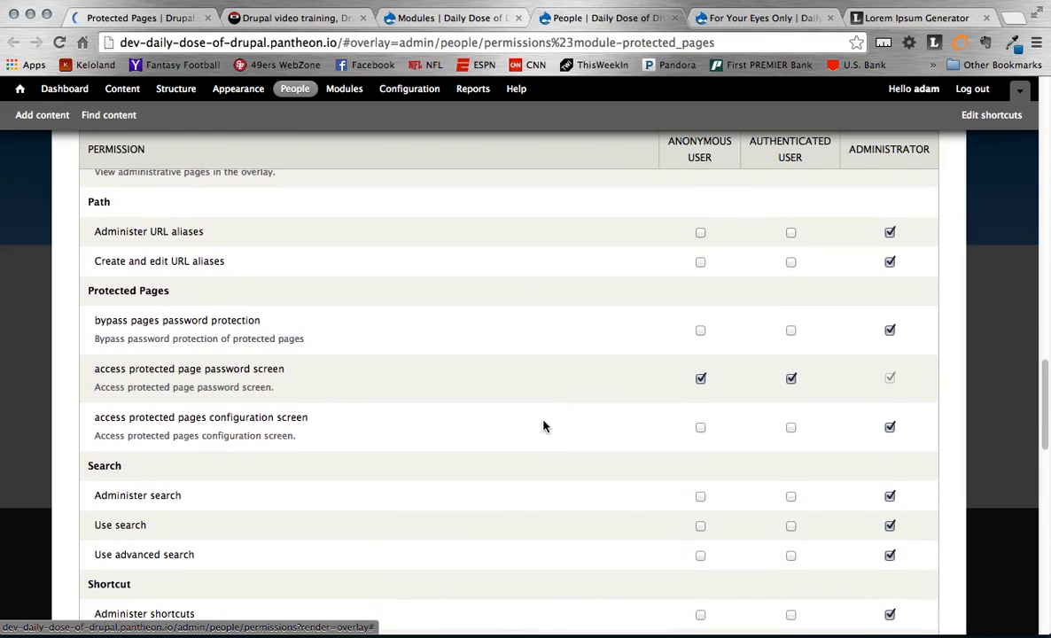
mouse_move(329, 414)
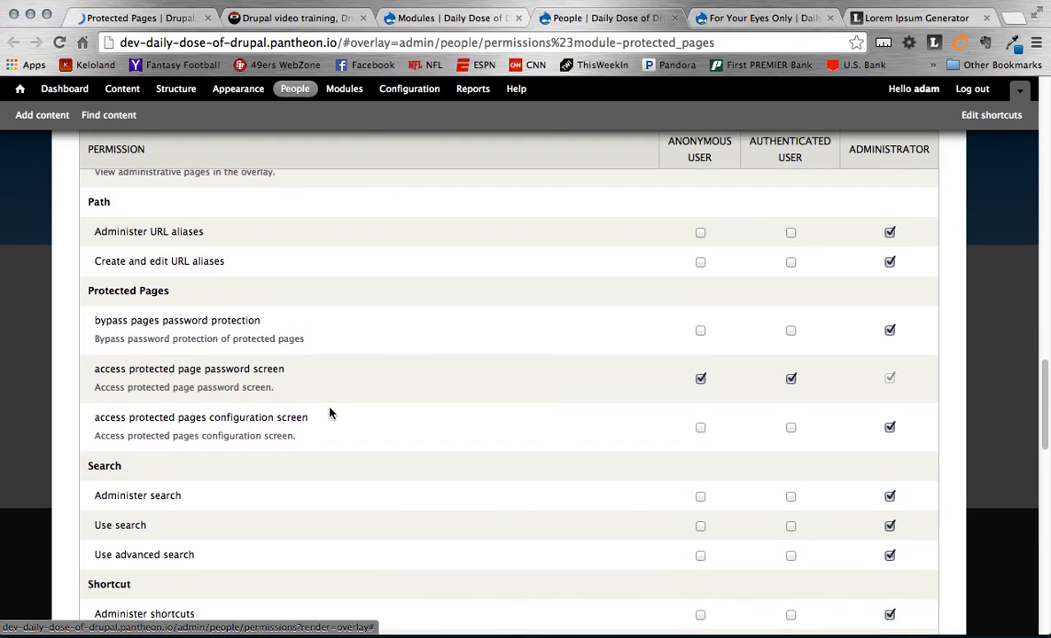
mouse_move(173, 385)
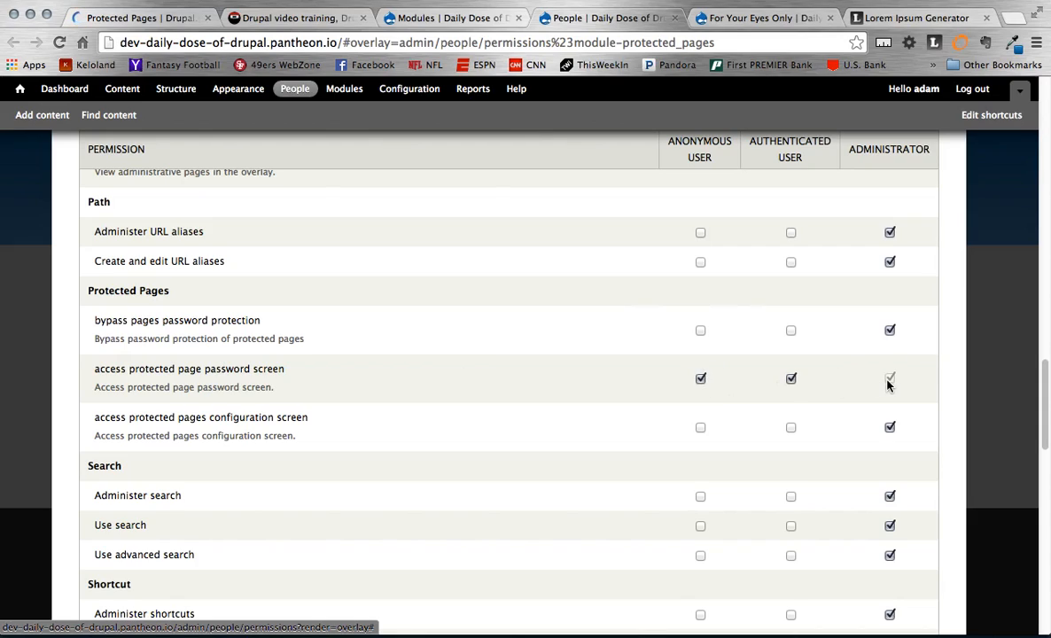
mouse_move(736, 383)
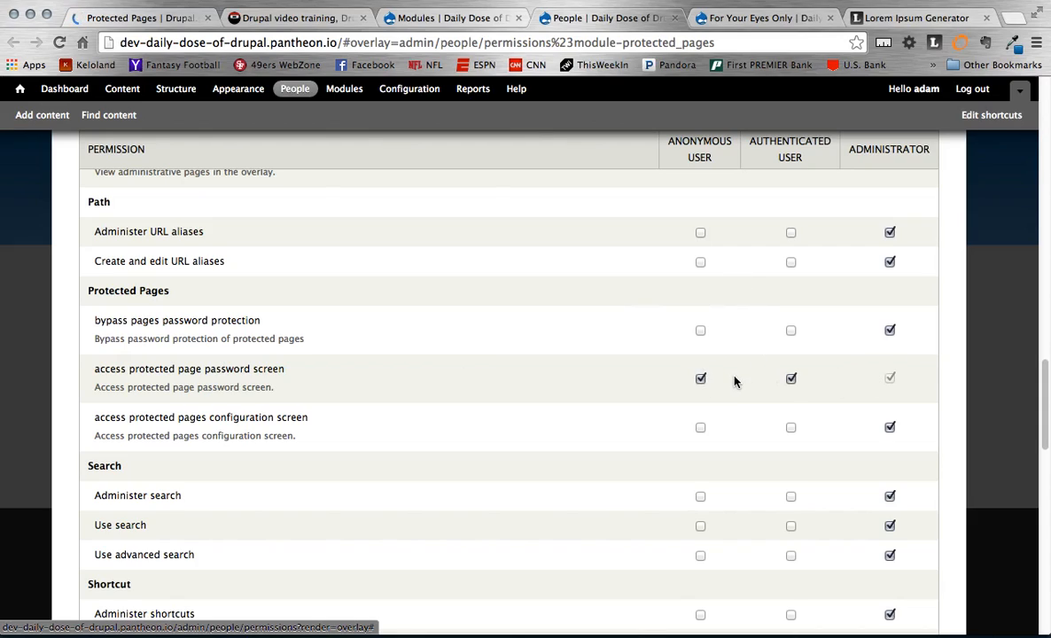
mouse_move(422, 408)
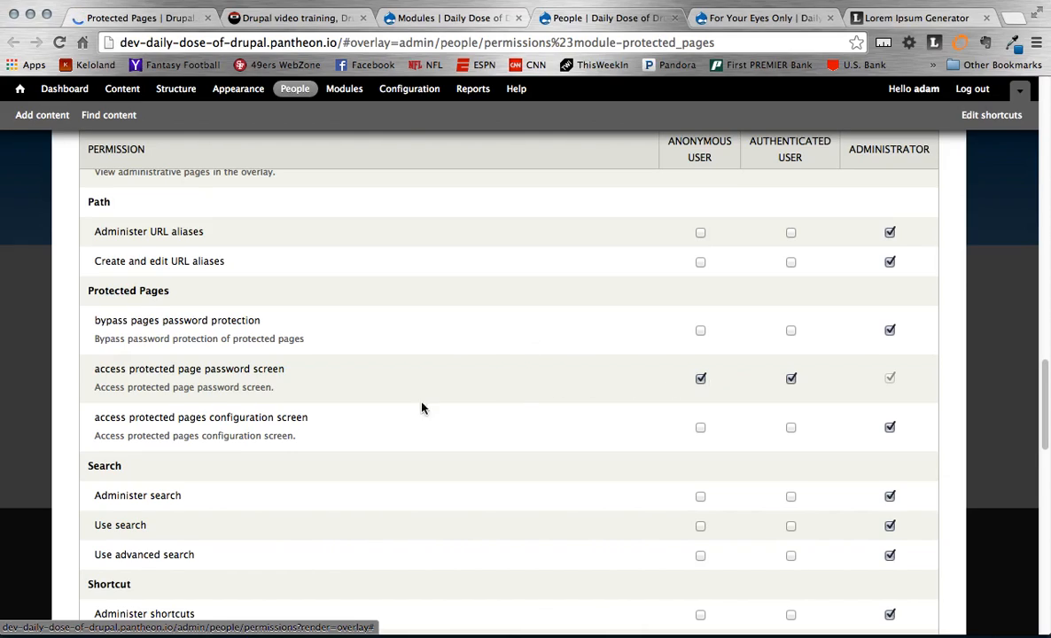
mouse_move(403, 441)
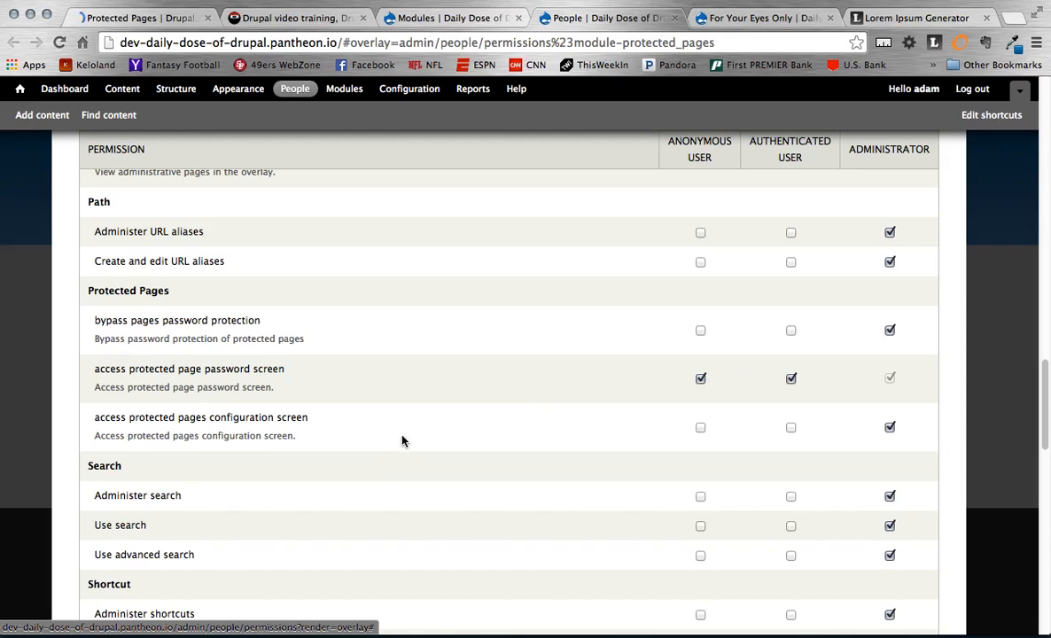
mouse_move(680, 381)
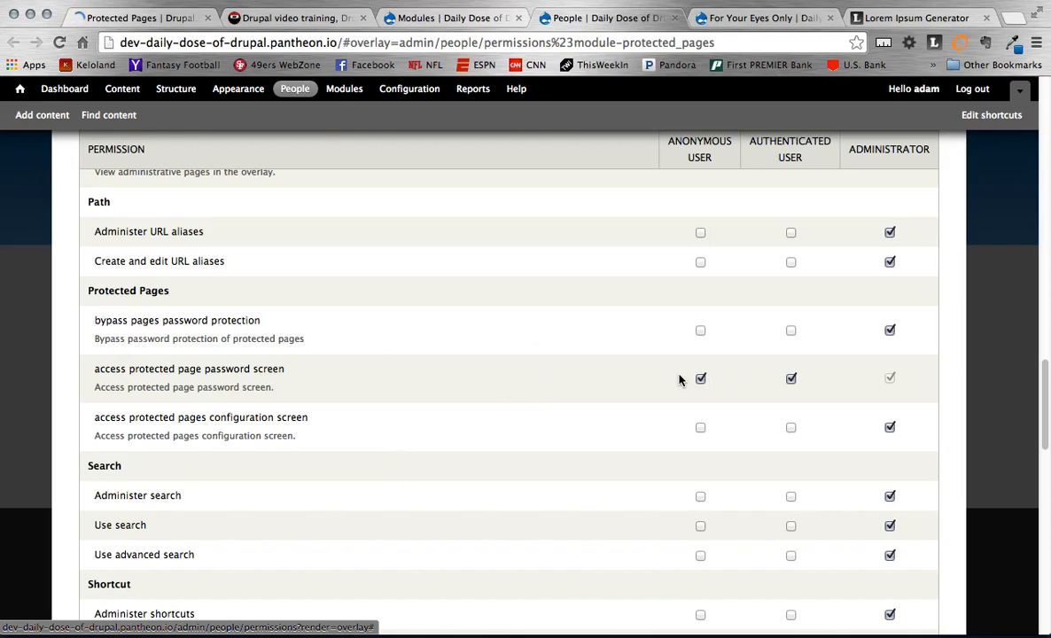
scroll("up", 3)
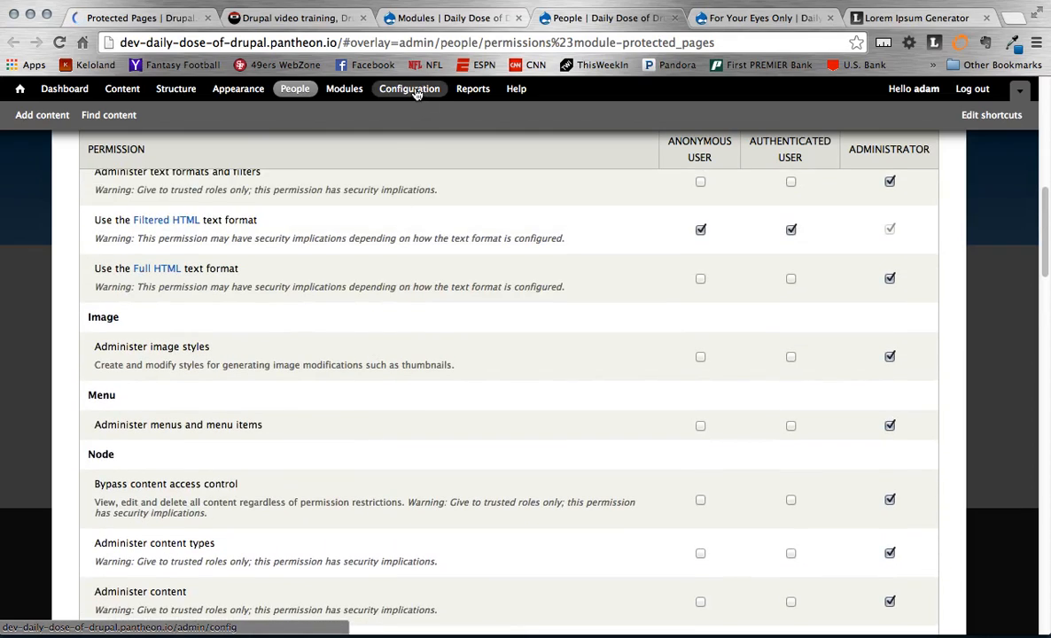
- Reach the Protected Pages configuration from Configuration > System, showing node/1 listed
left_click(408, 89)
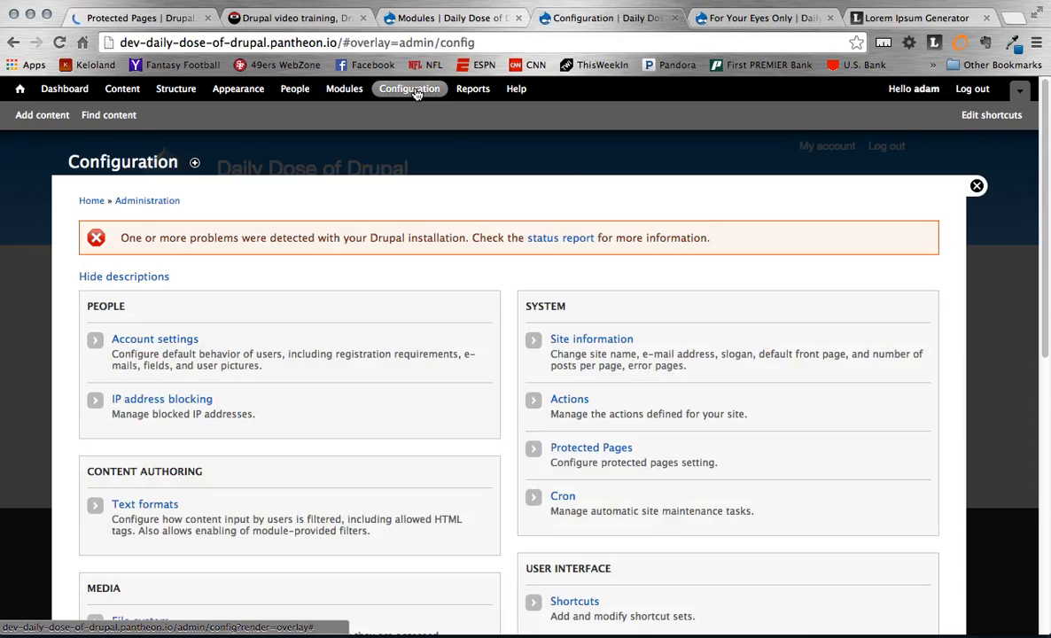
left_click(592, 447)
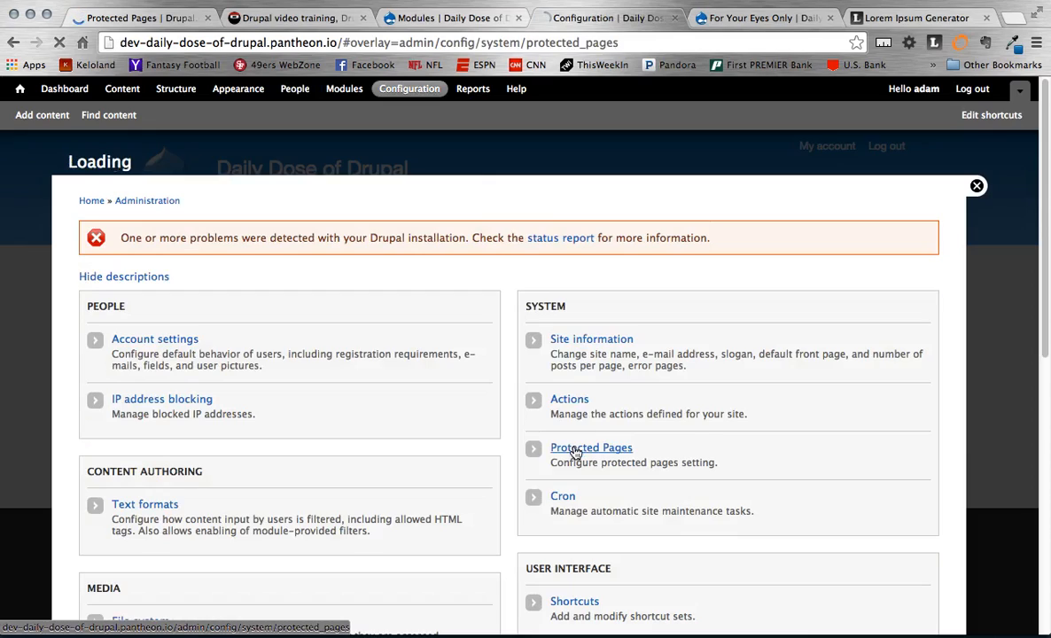
left_click(592, 446)
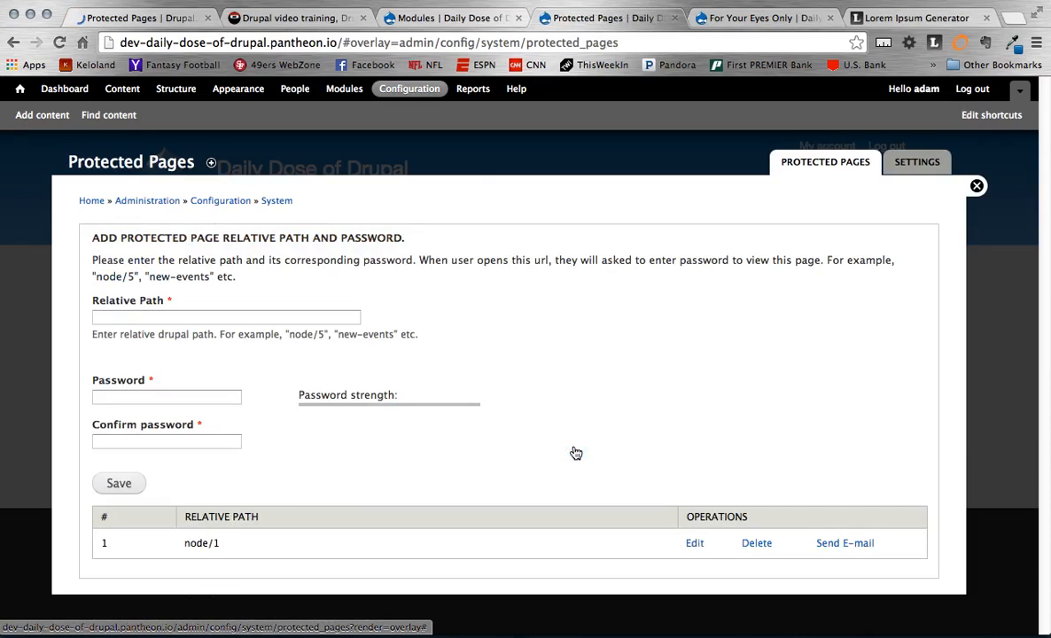
mouse_move(362, 333)
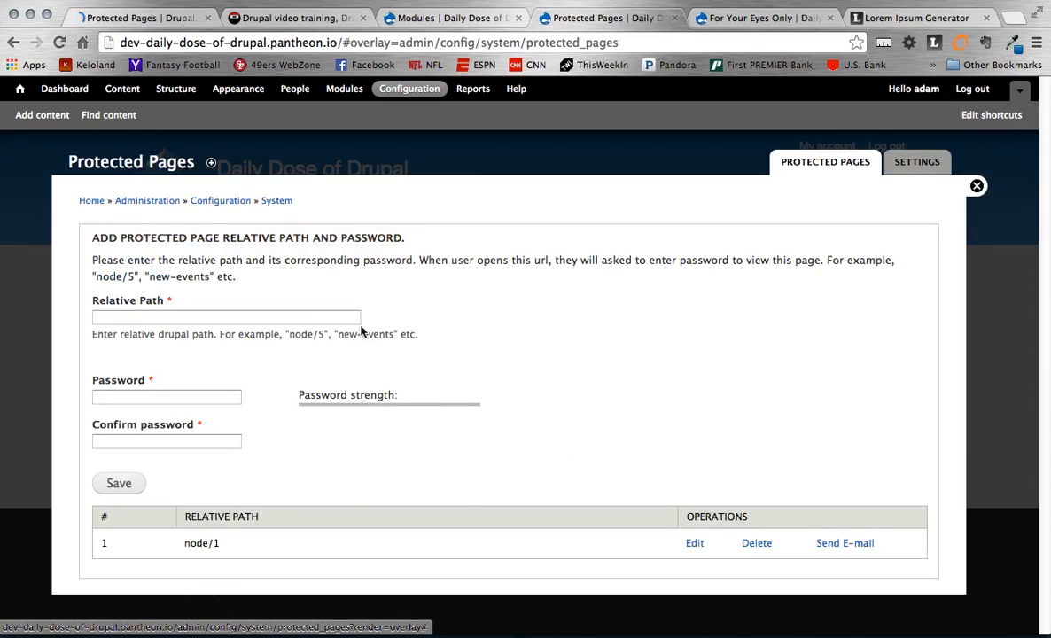
mouse_move(312, 312)
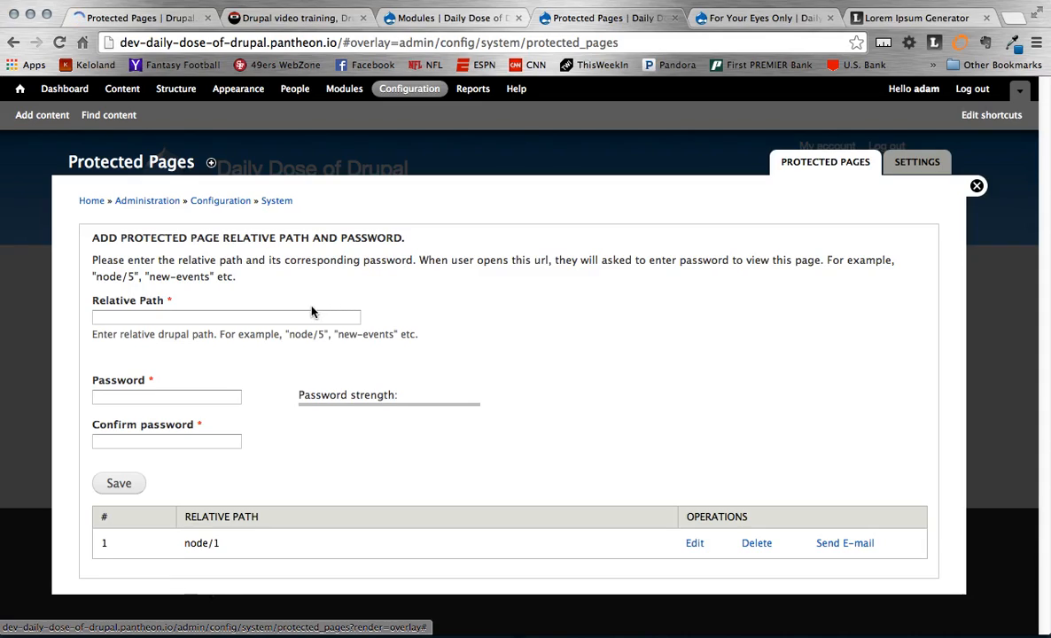
mouse_move(280, 333)
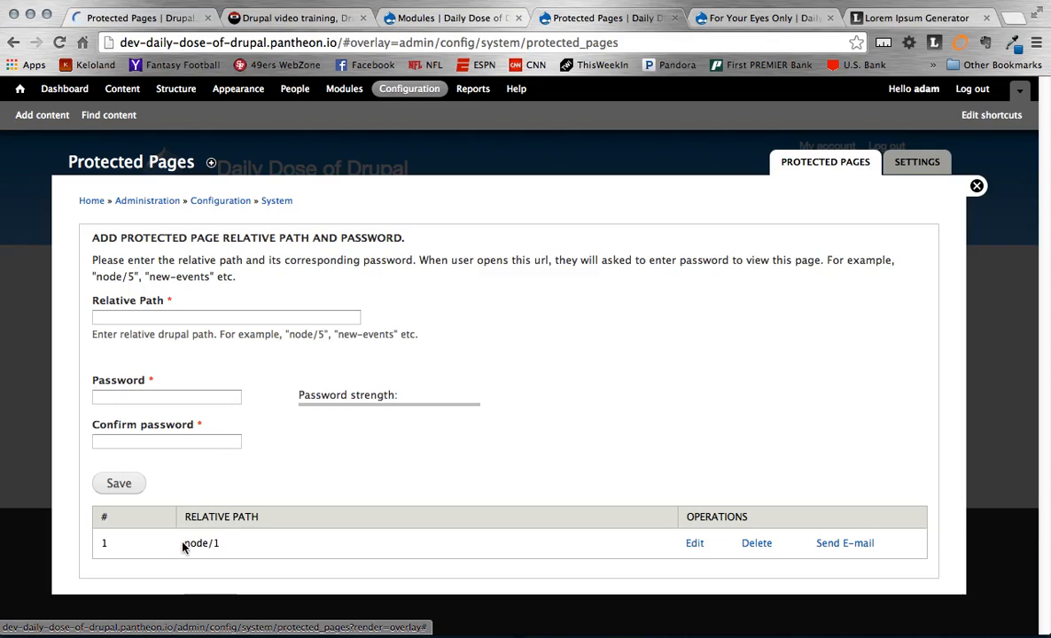
mouse_move(184, 553)
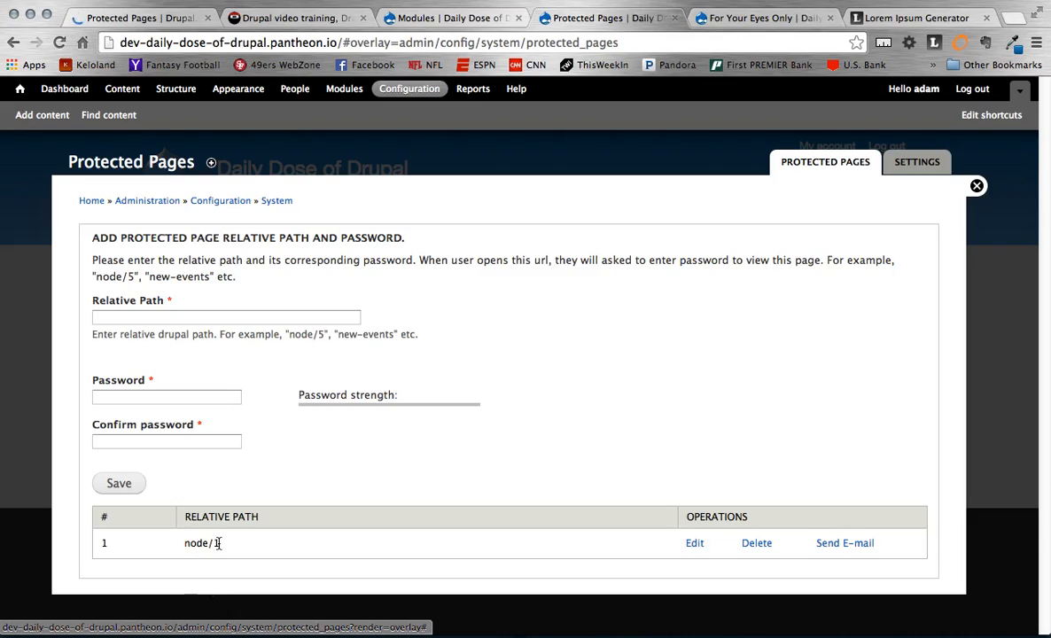
mouse_move(695, 553)
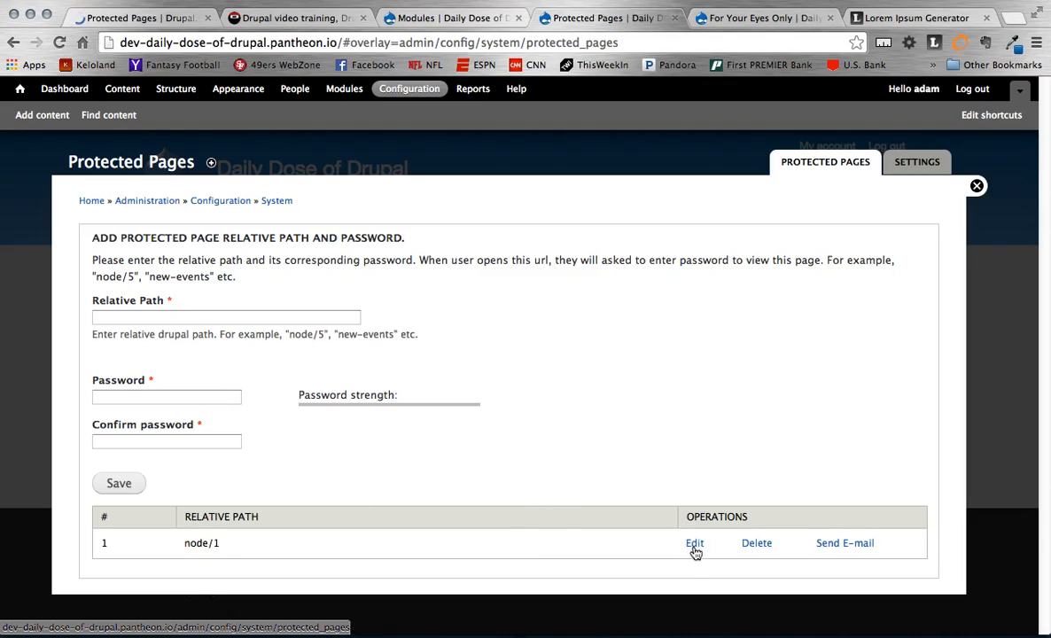
- Edit the node/1 protected entry, set a new good-strength password and save it
left_click(695, 543)
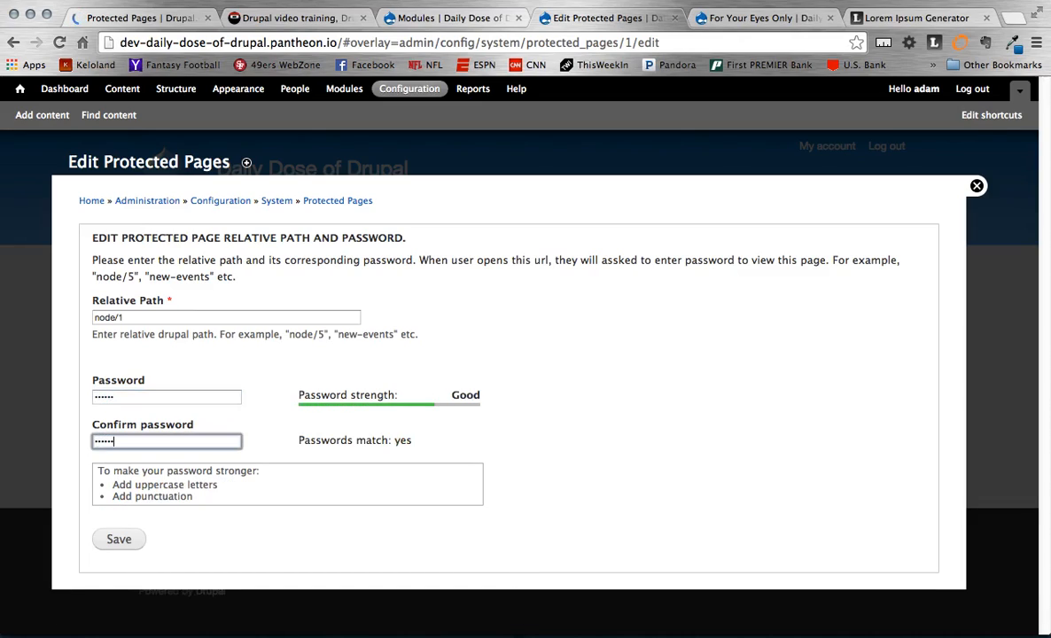
left_click(119, 539)
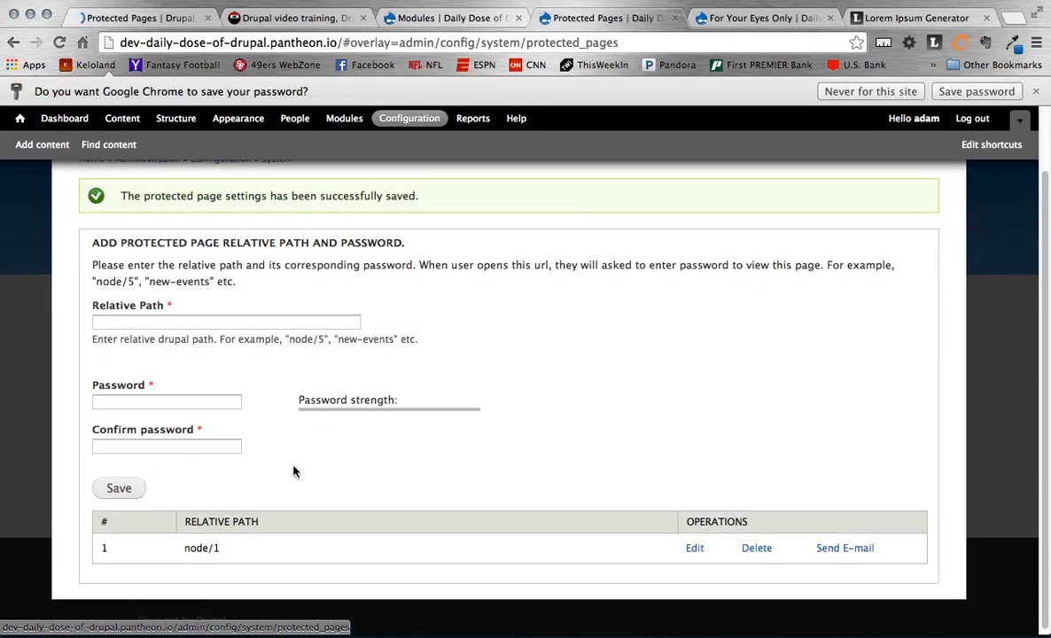
mouse_move(529, 457)
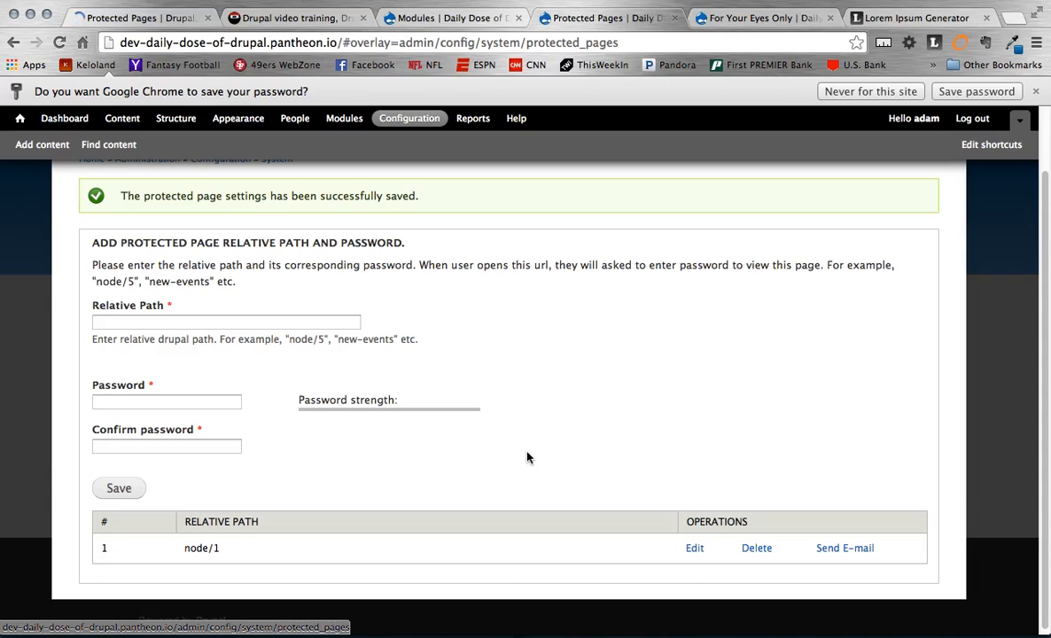
mouse_move(844, 548)
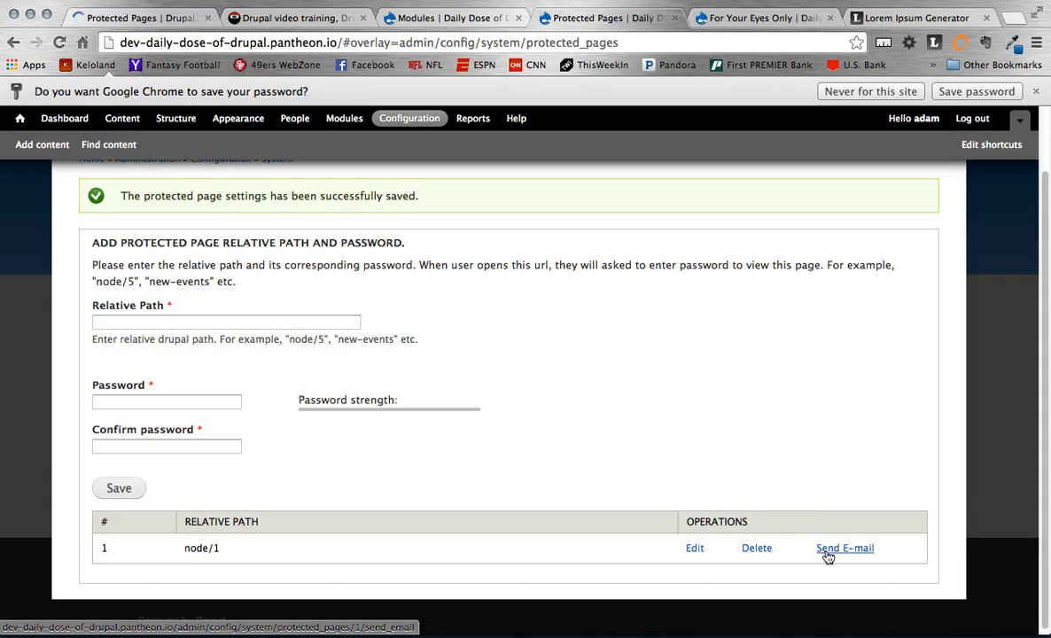
left_click(843, 547)
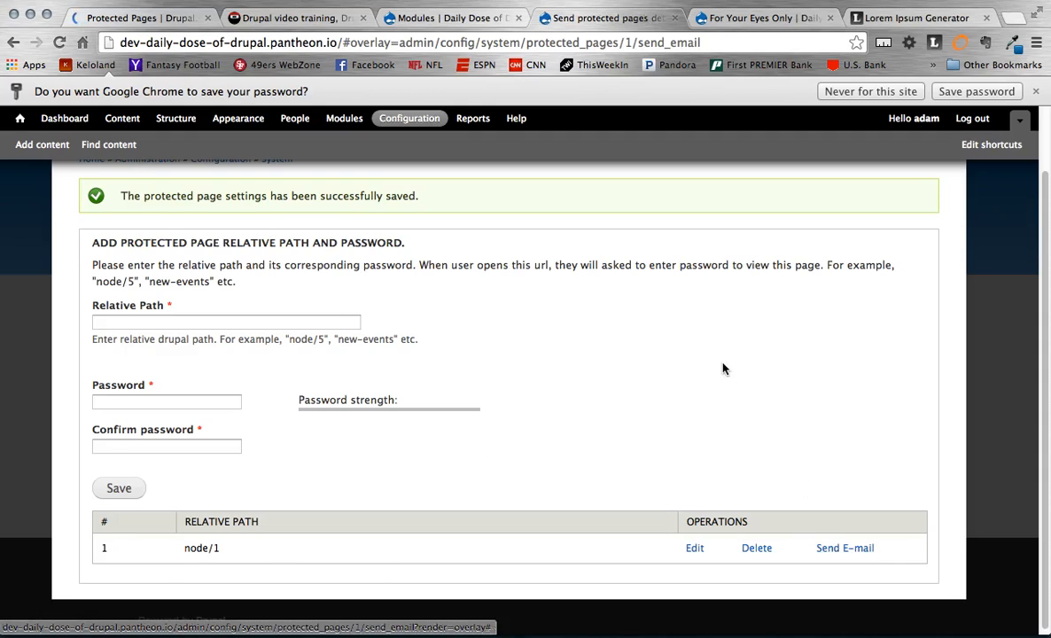
left_click(844, 548)
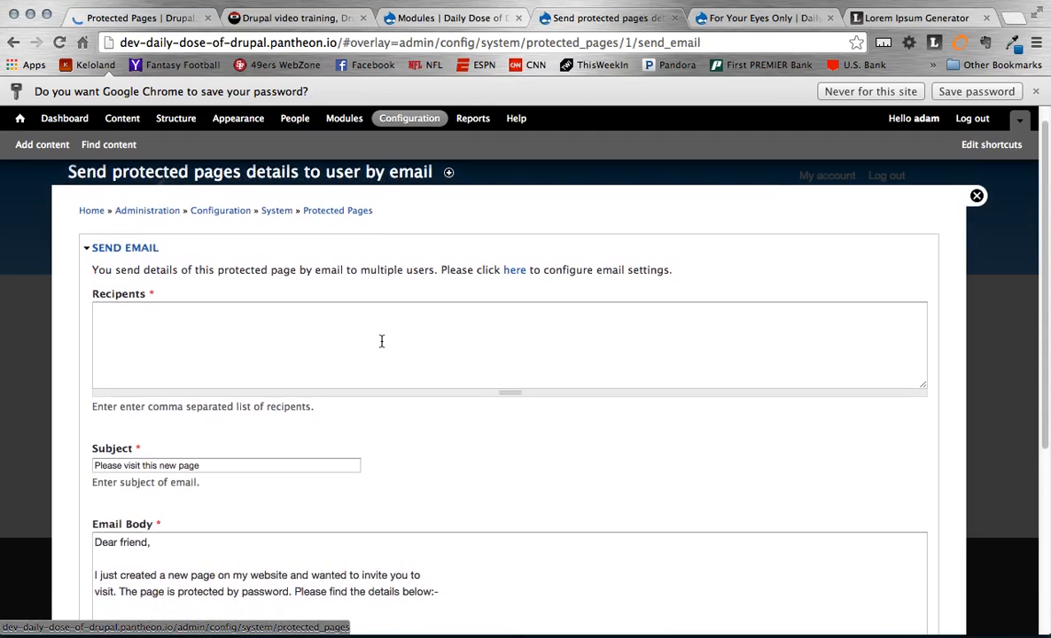
scroll("down", 3)
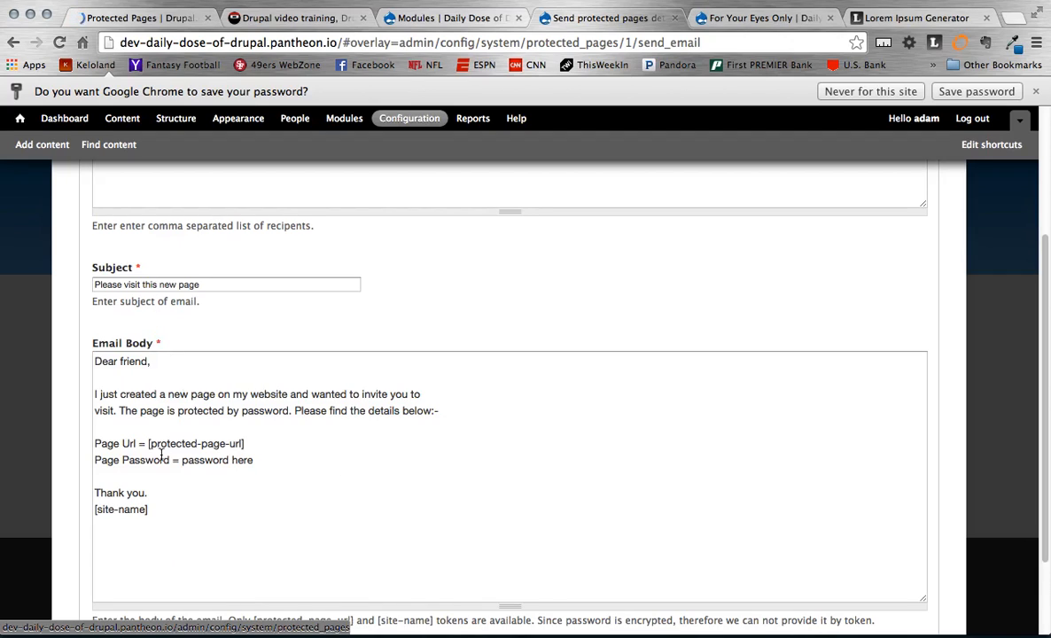
scroll("up", 3)
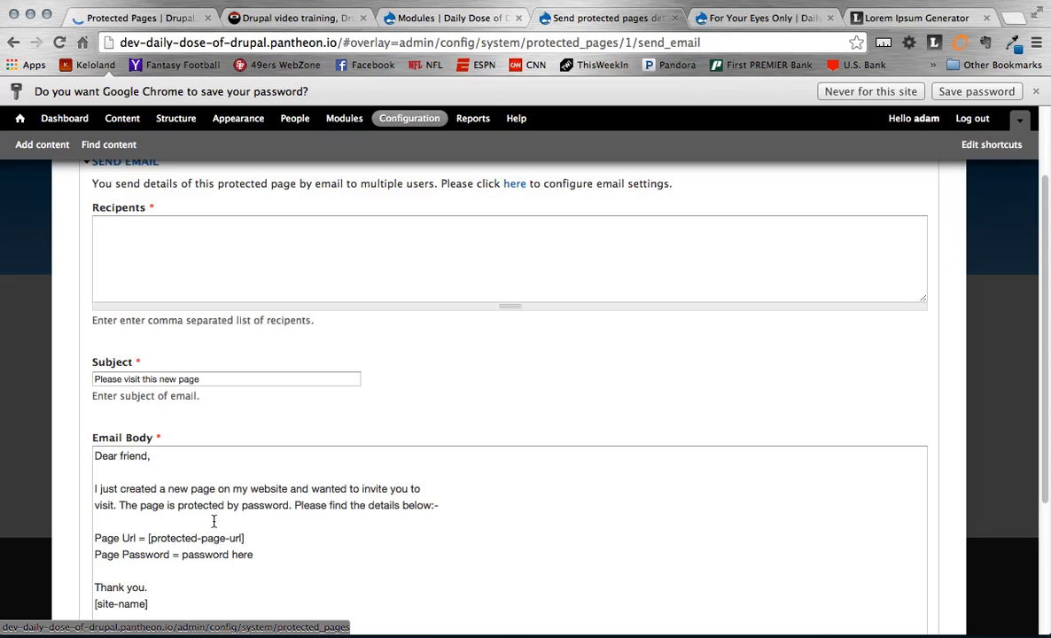
mouse_move(287, 337)
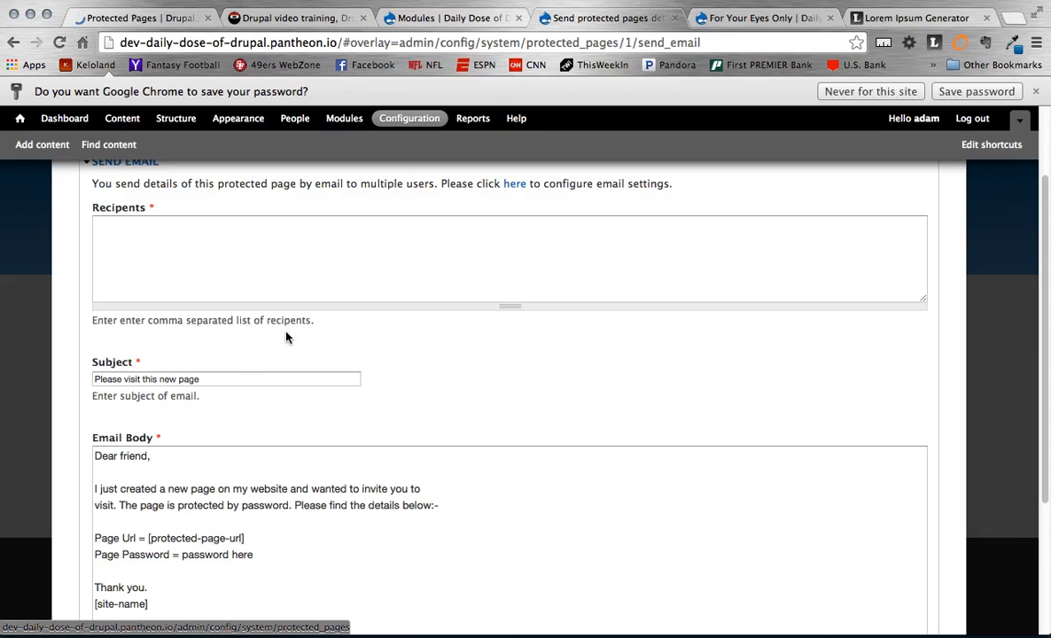
scroll("up", 3)
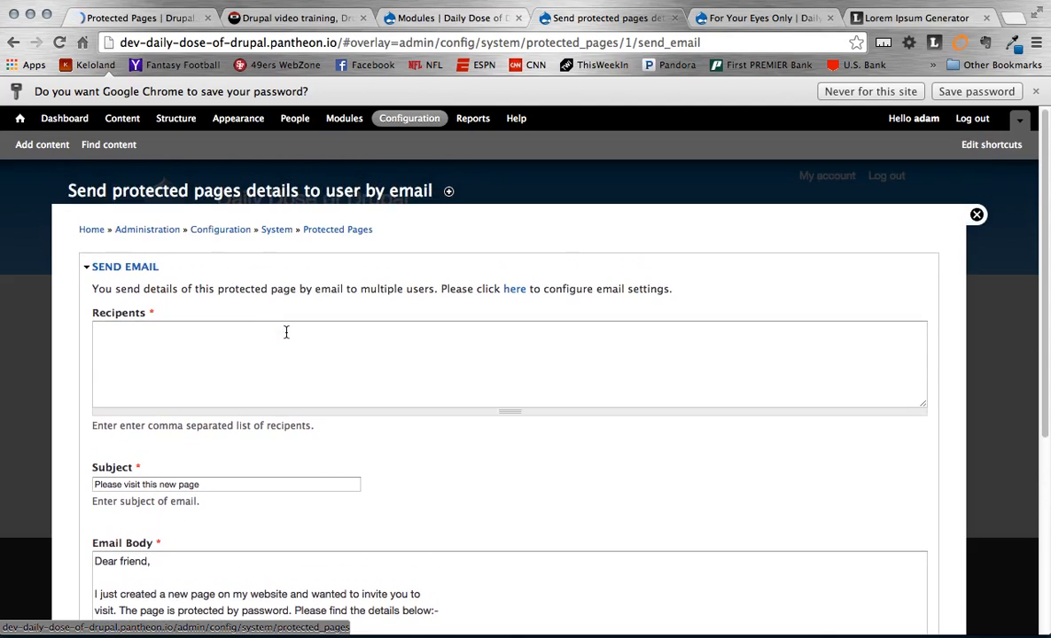
mouse_move(322, 303)
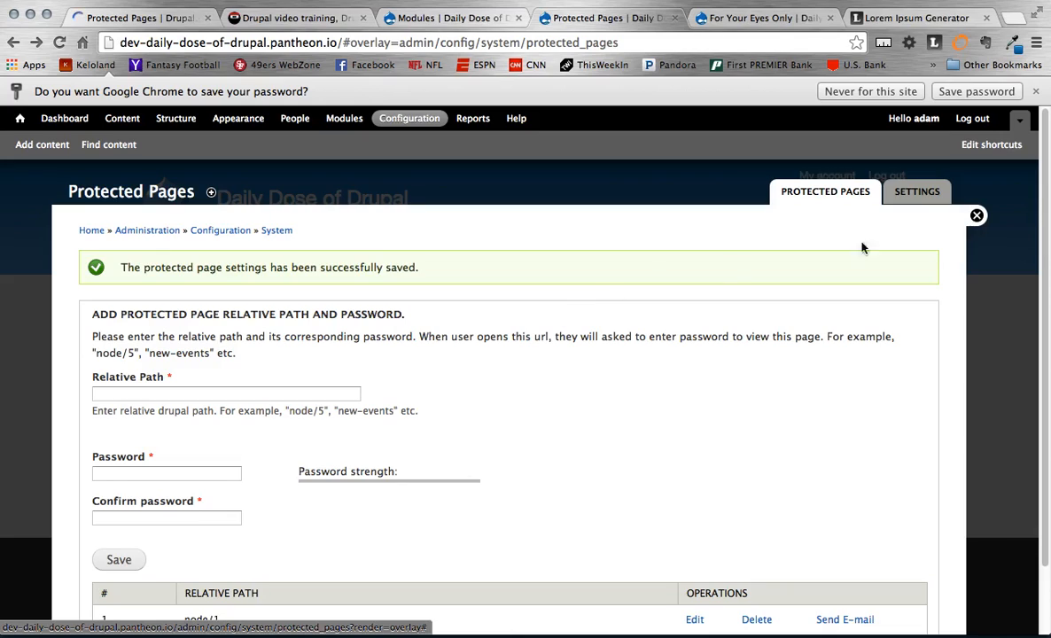
- In Protected Pages settings keep per-page or global password mode and set Session Expire Time to 5 minutes
left_click(918, 191)
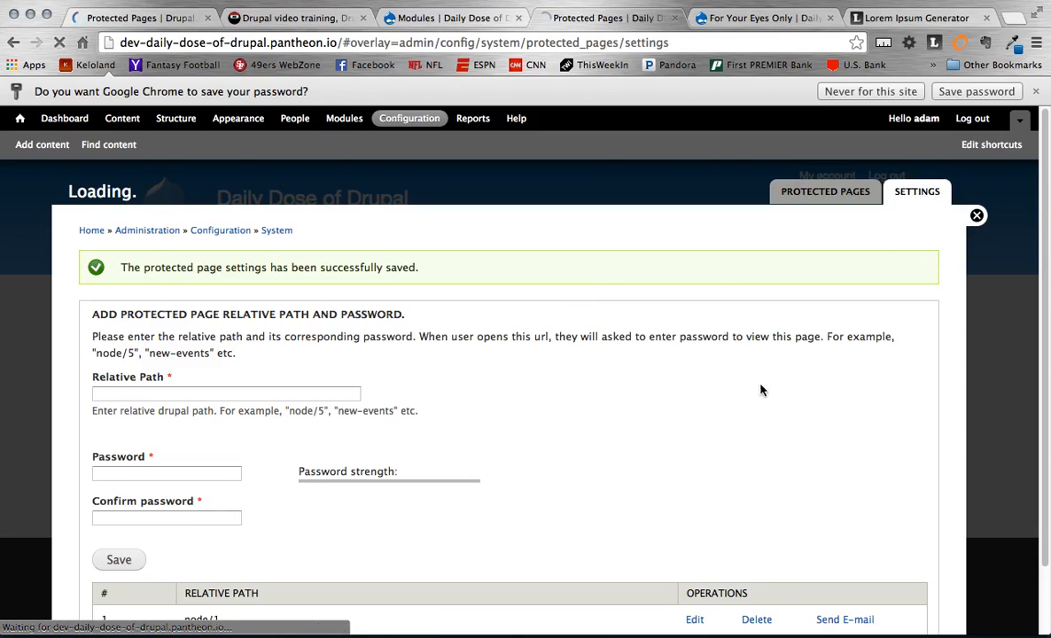
left_click(918, 192)
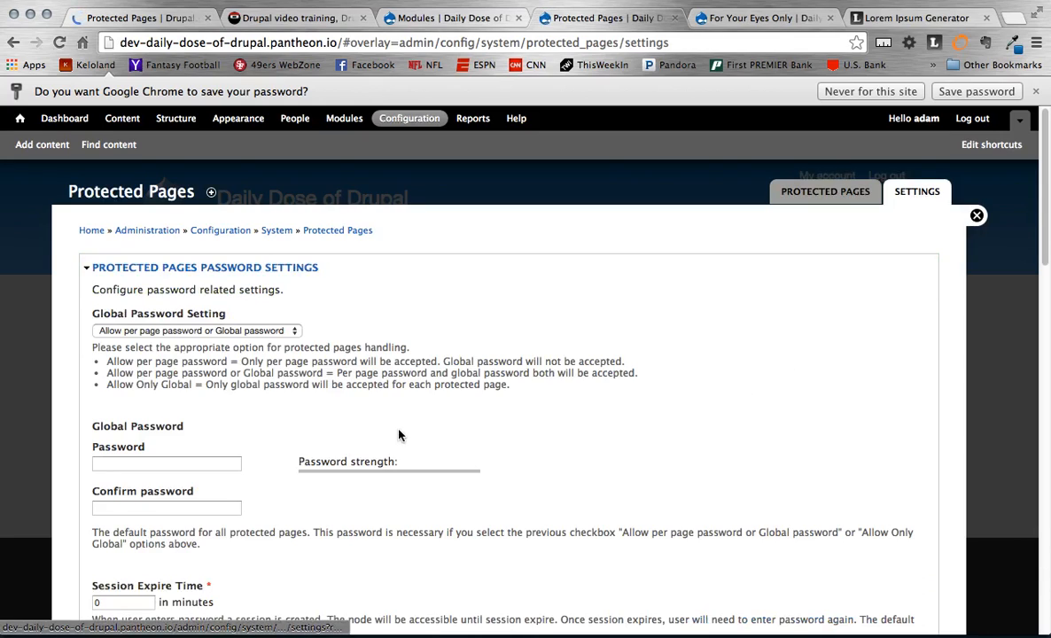
scroll("down", 3)
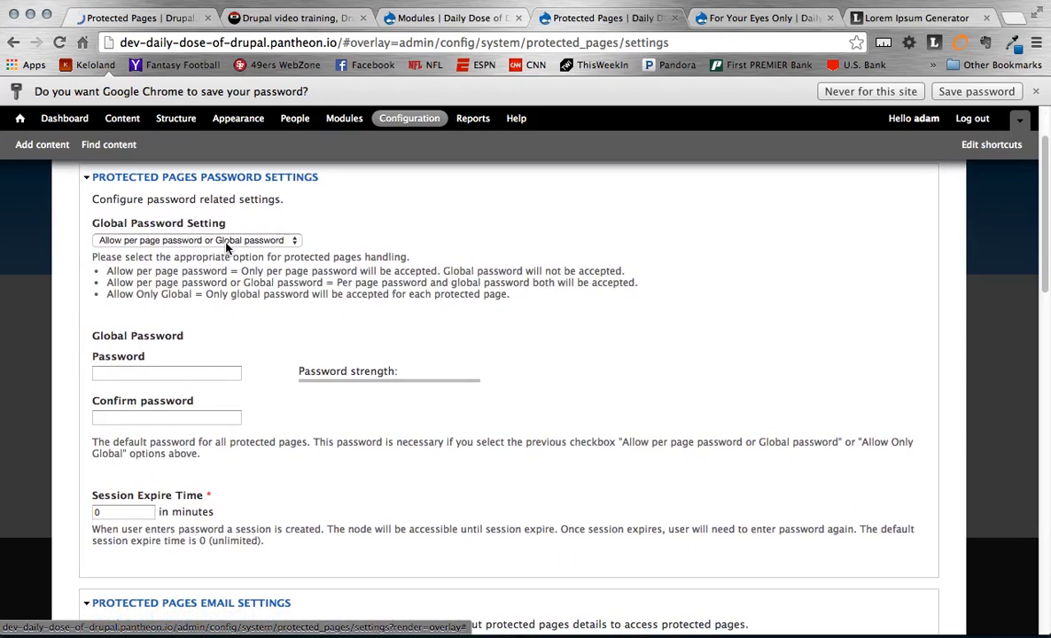
left_click(195, 241)
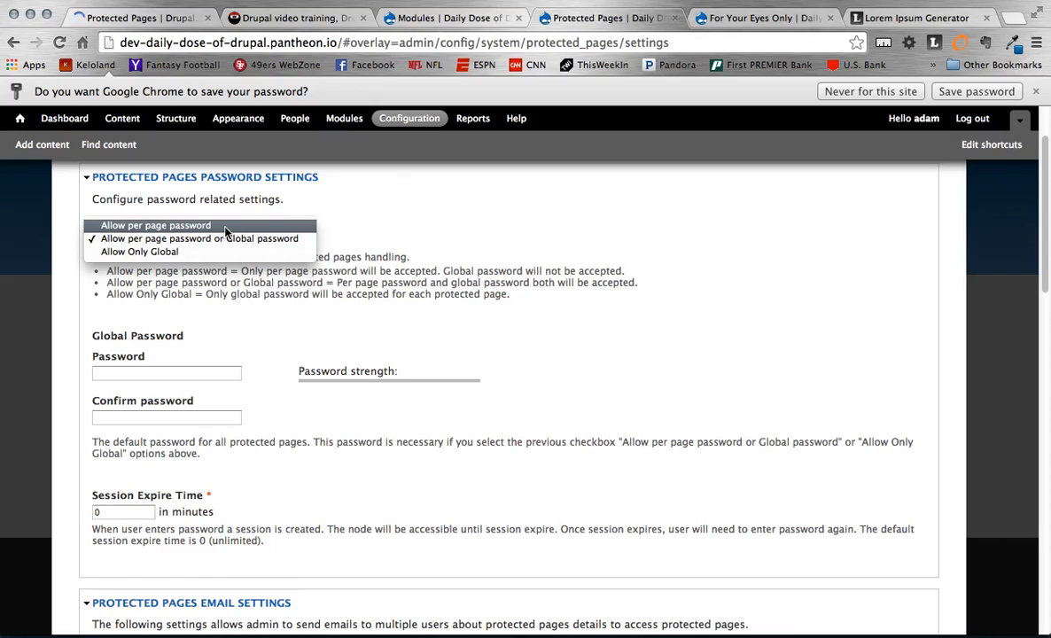
mouse_move(204, 229)
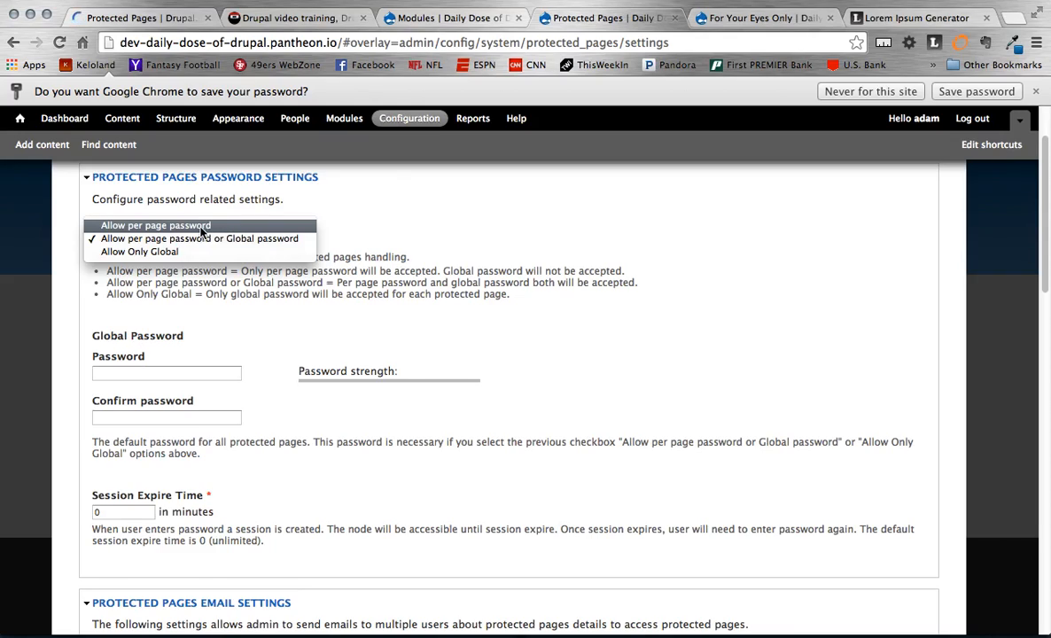
mouse_move(198, 237)
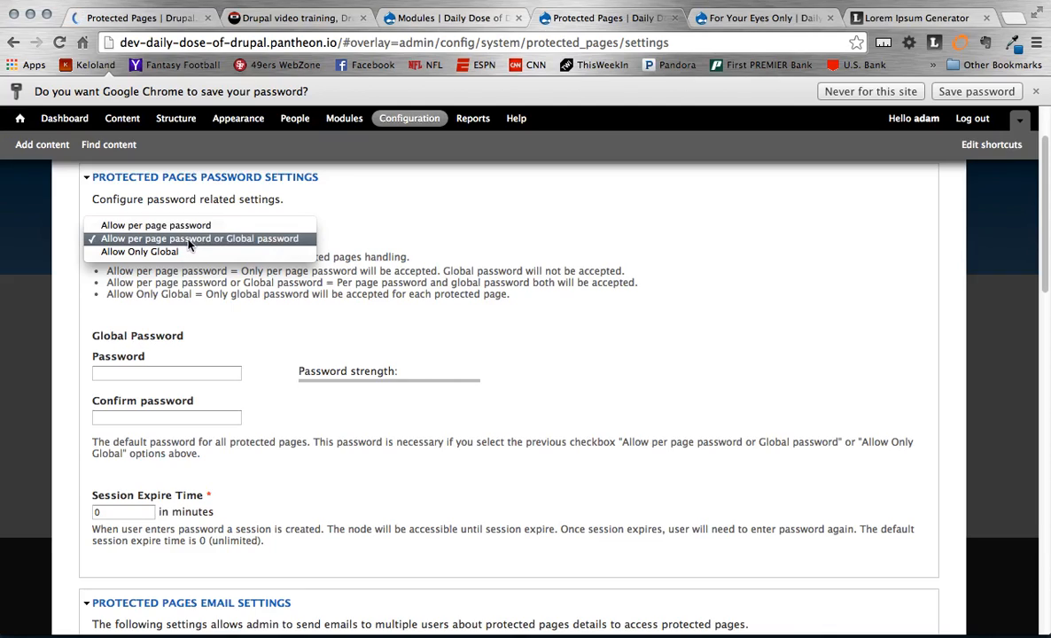
mouse_move(195, 309)
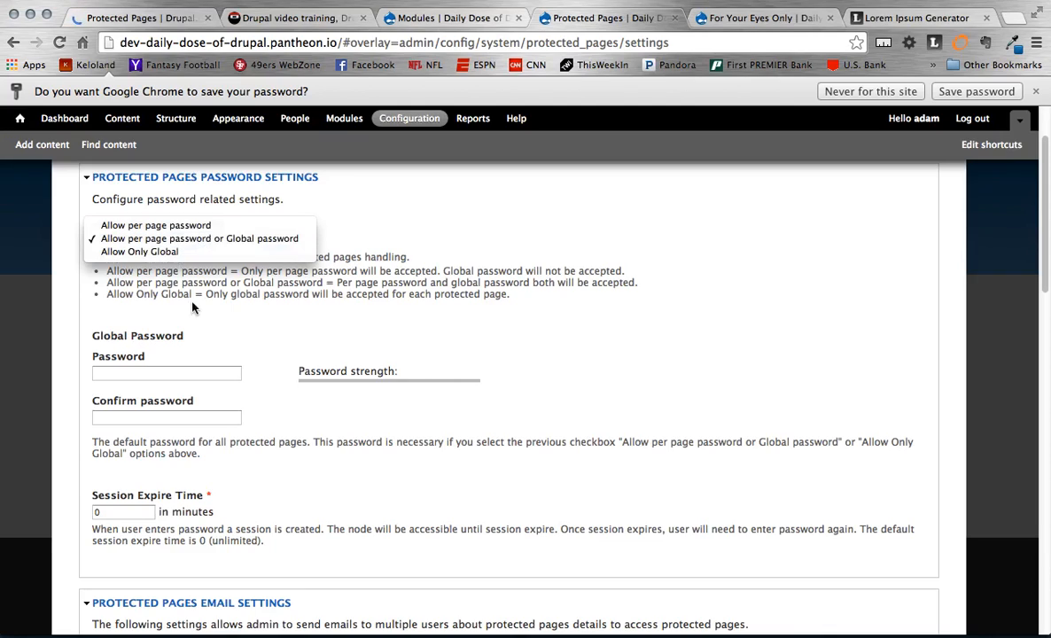
left_click(199, 237)
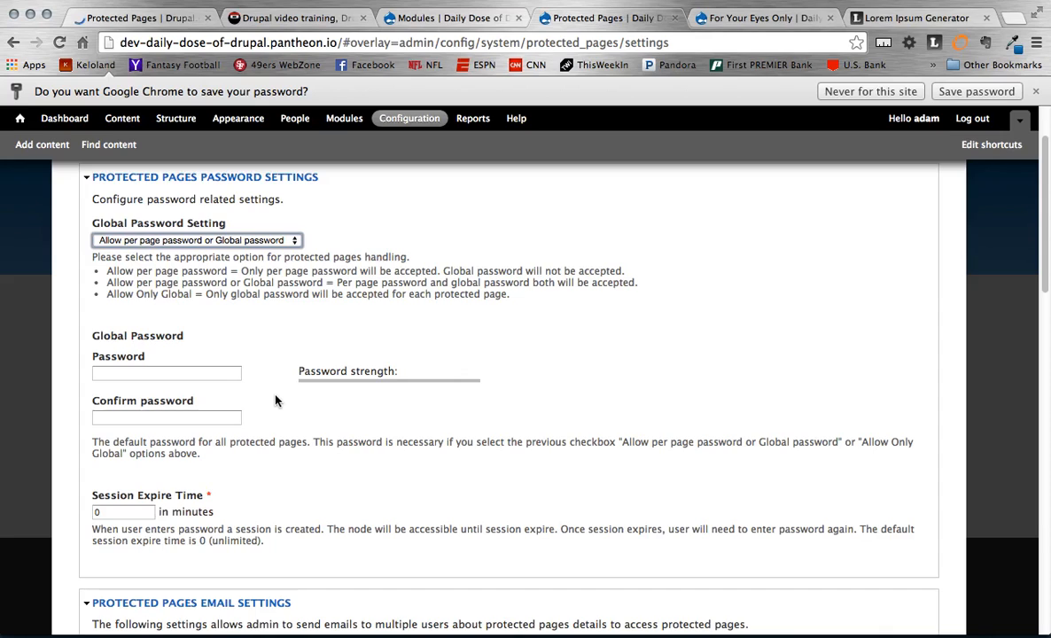
scroll("down", 3)
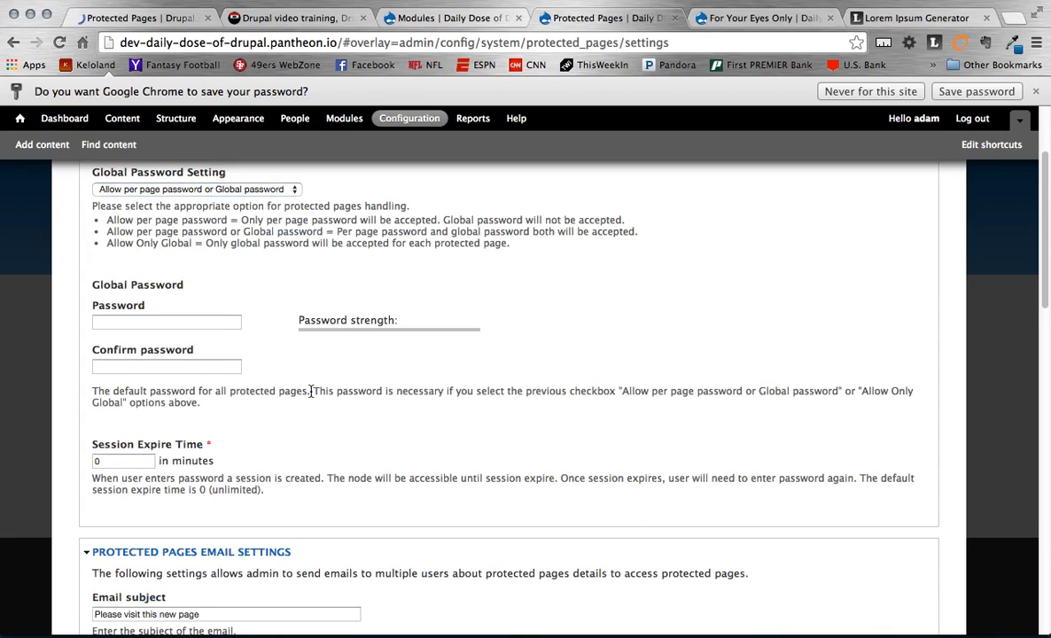
scroll("down", 3)
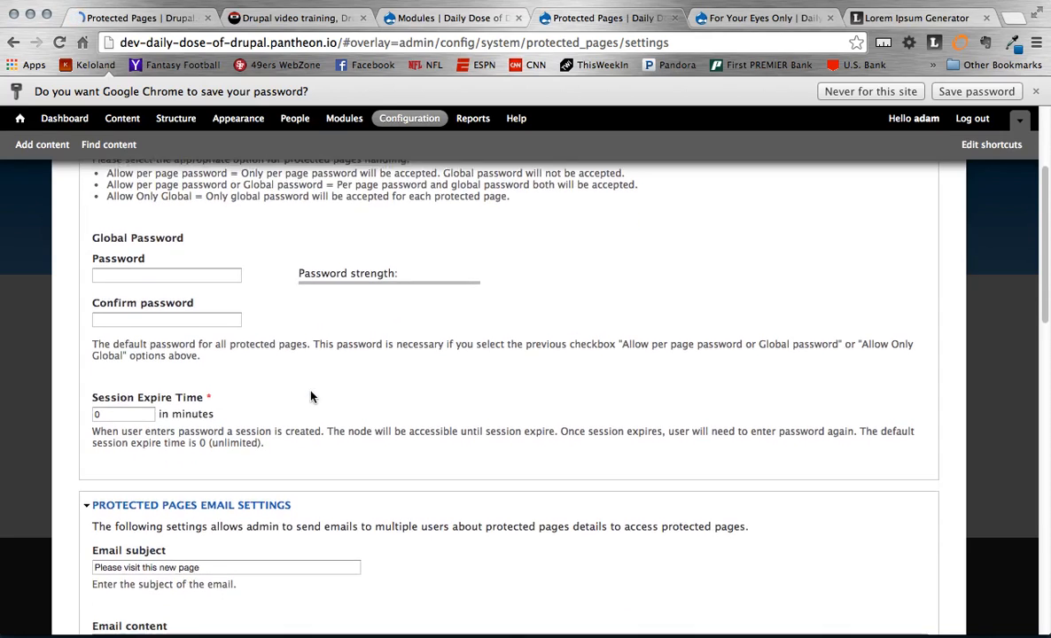
scroll("down", 3)
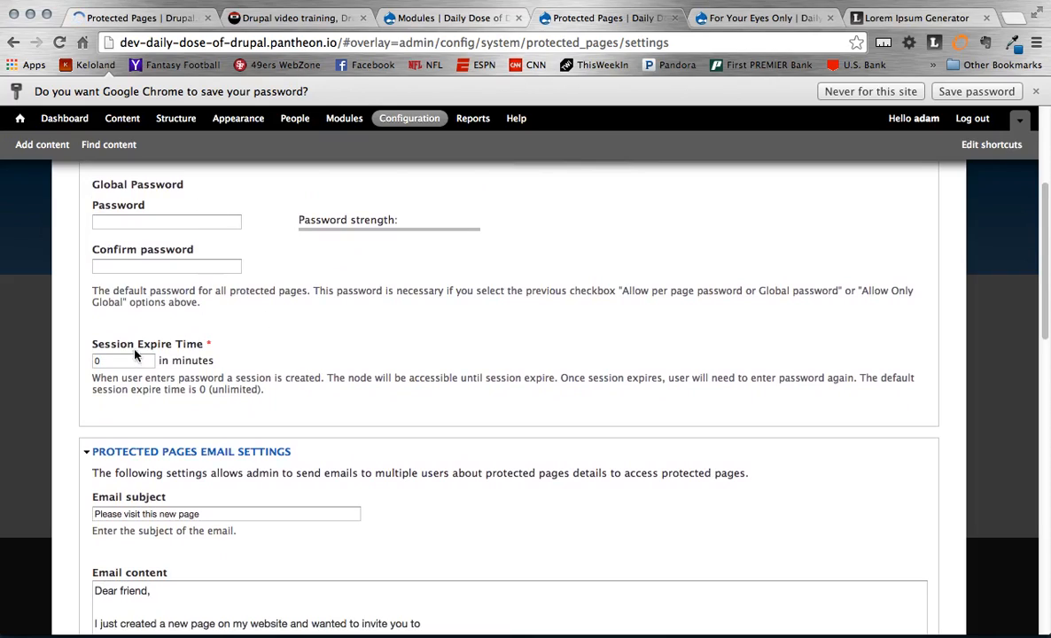
mouse_move(270, 393)
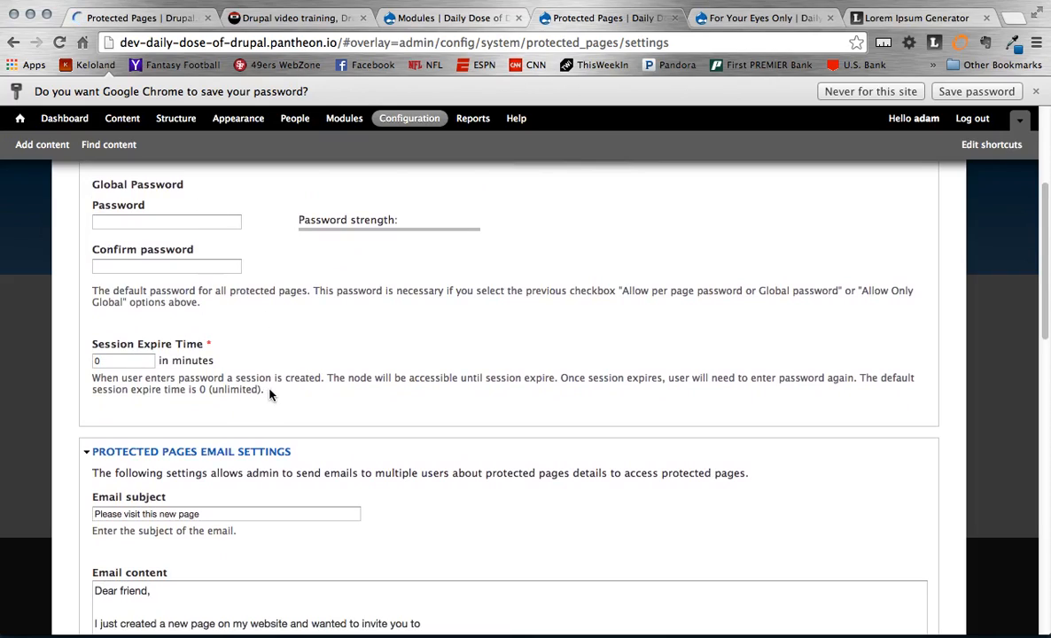
mouse_move(140, 346)
type("5")
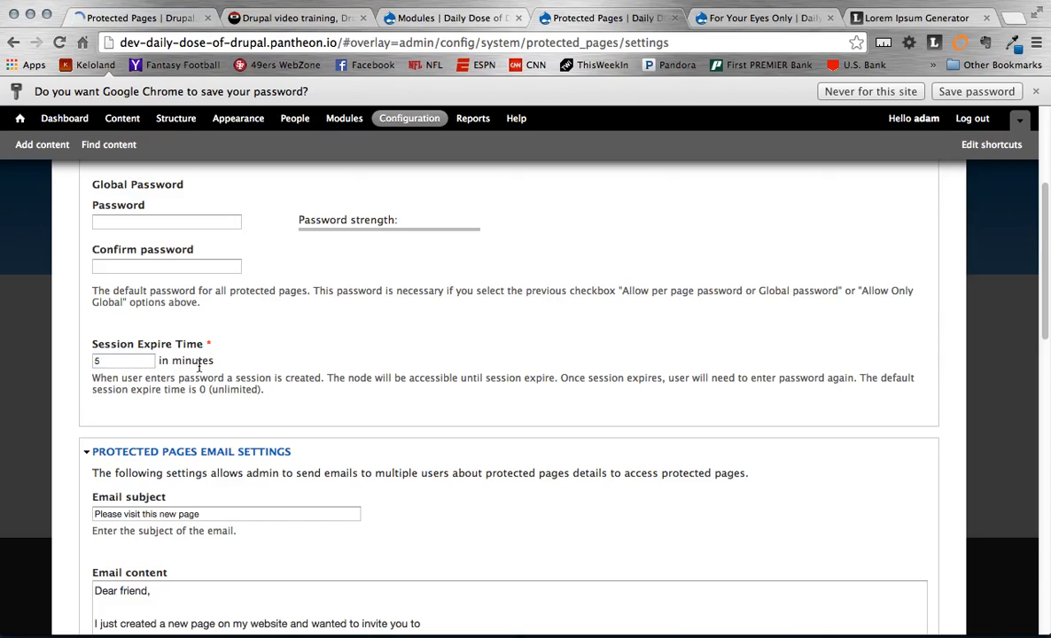
mouse_move(306, 416)
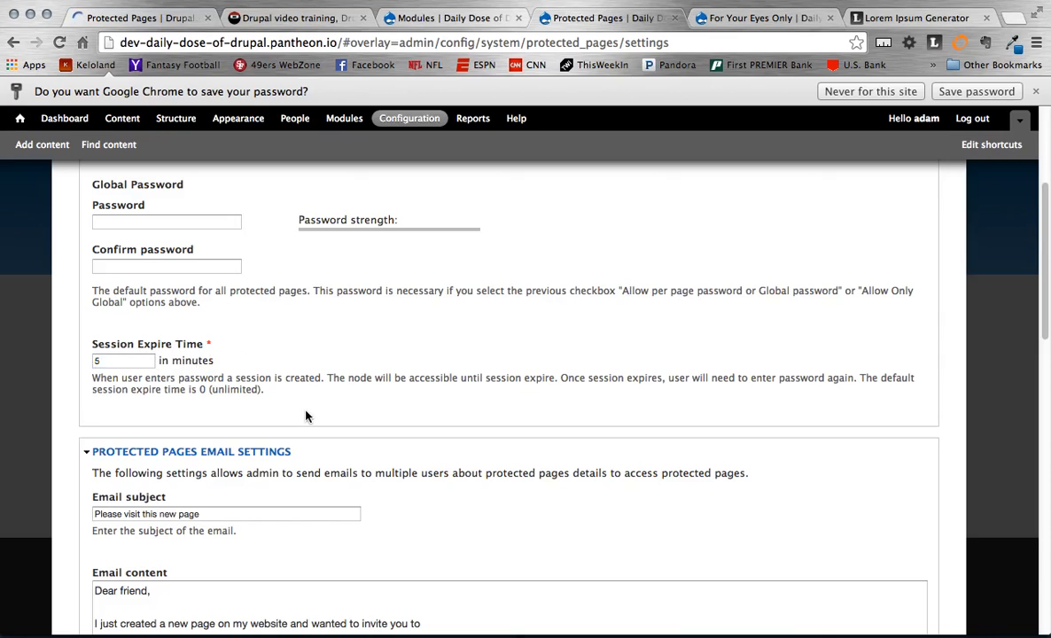
scroll("down", 3)
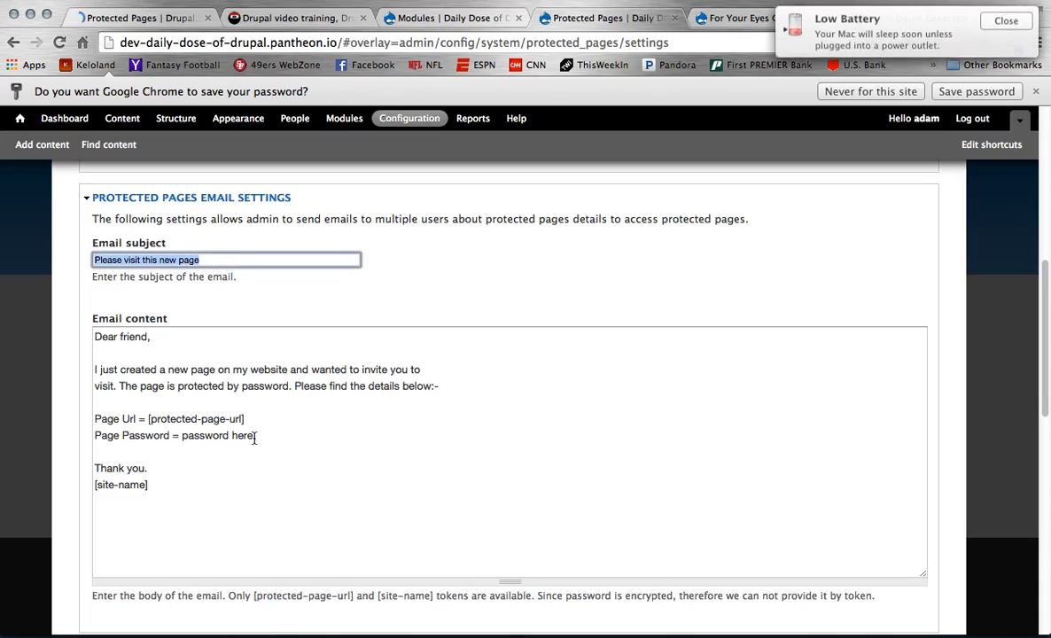
scroll("down", 3)
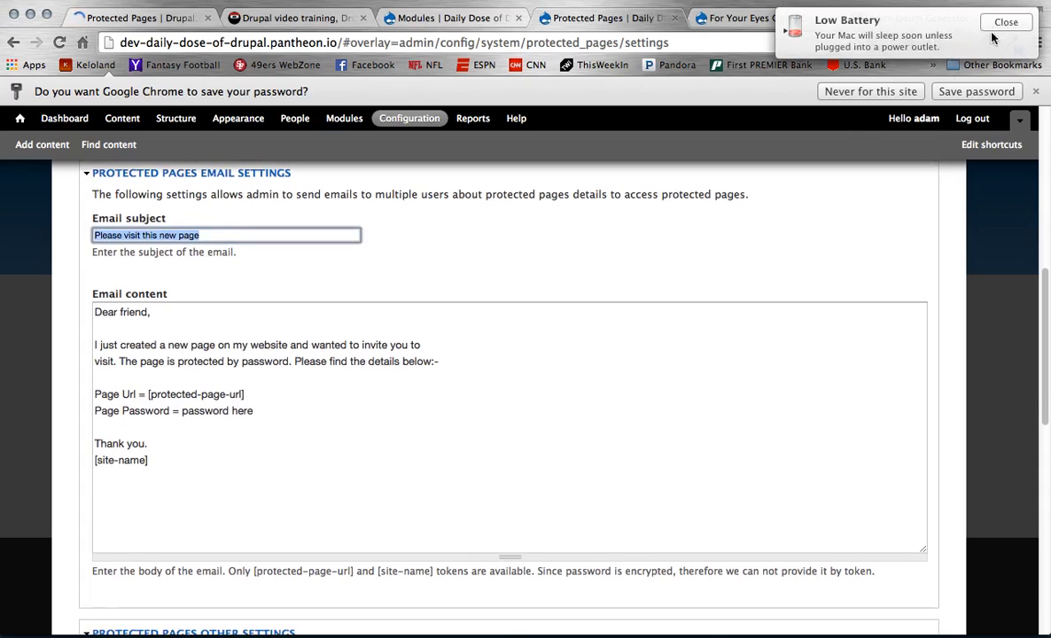
scroll("down", 3)
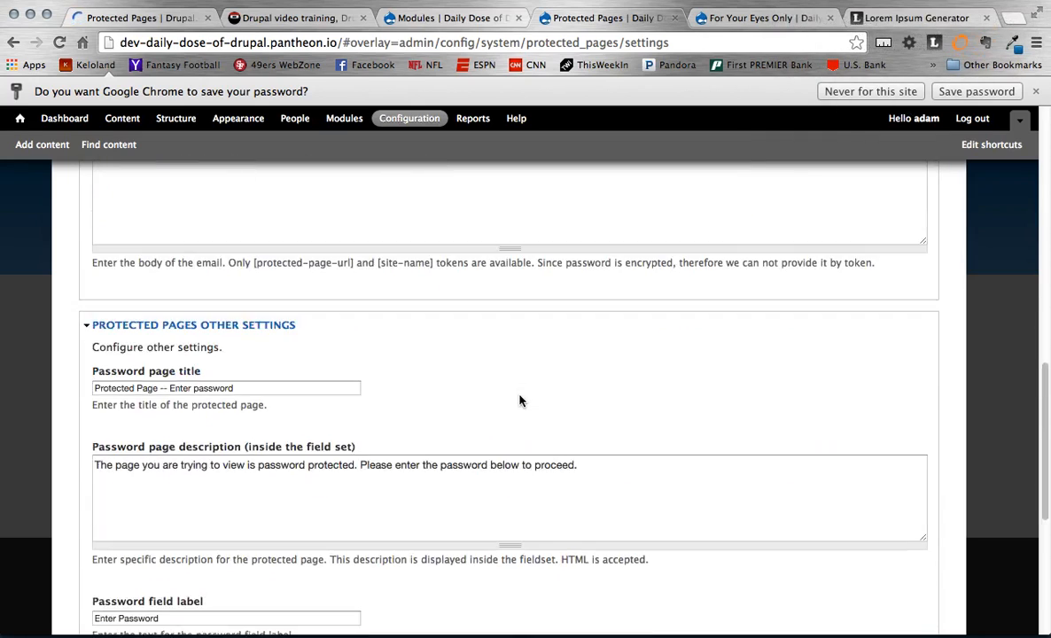
scroll("down", 3)
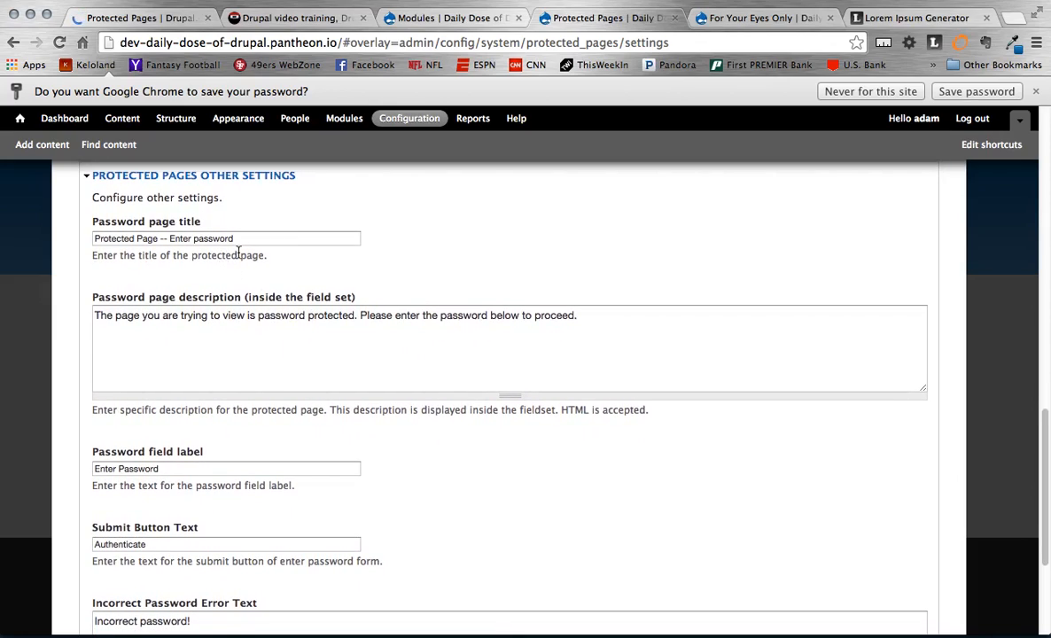
mouse_move(124, 234)
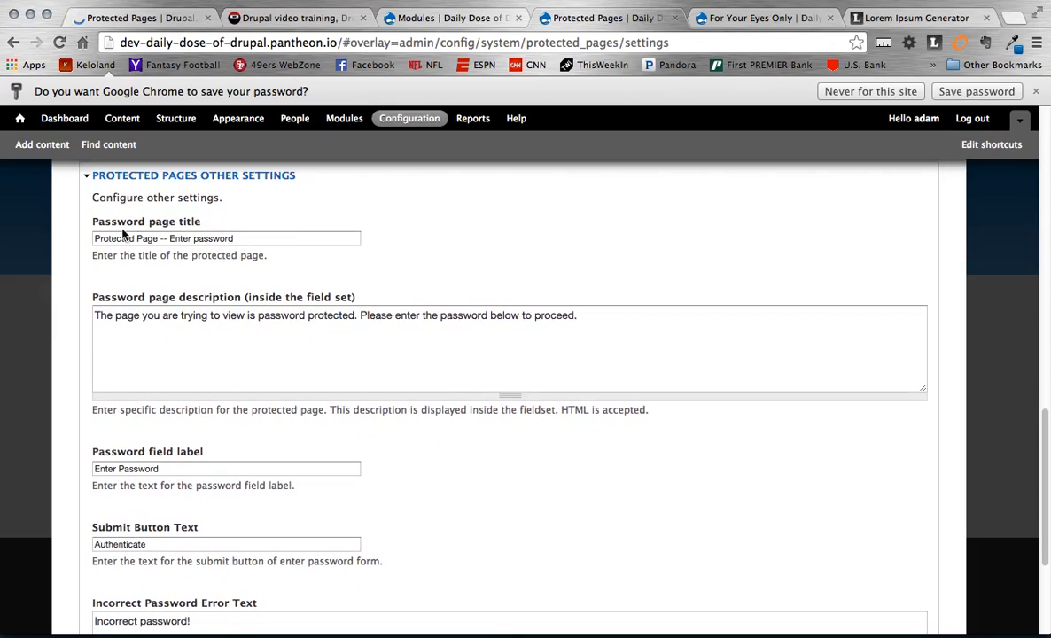
scroll("down", 3)
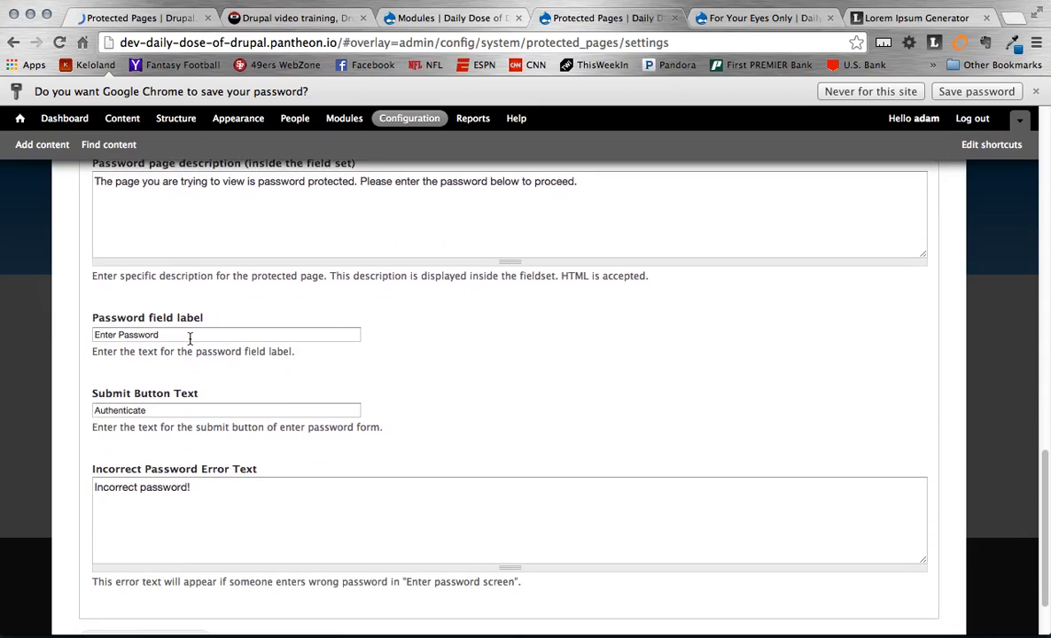
scroll("down", 3)
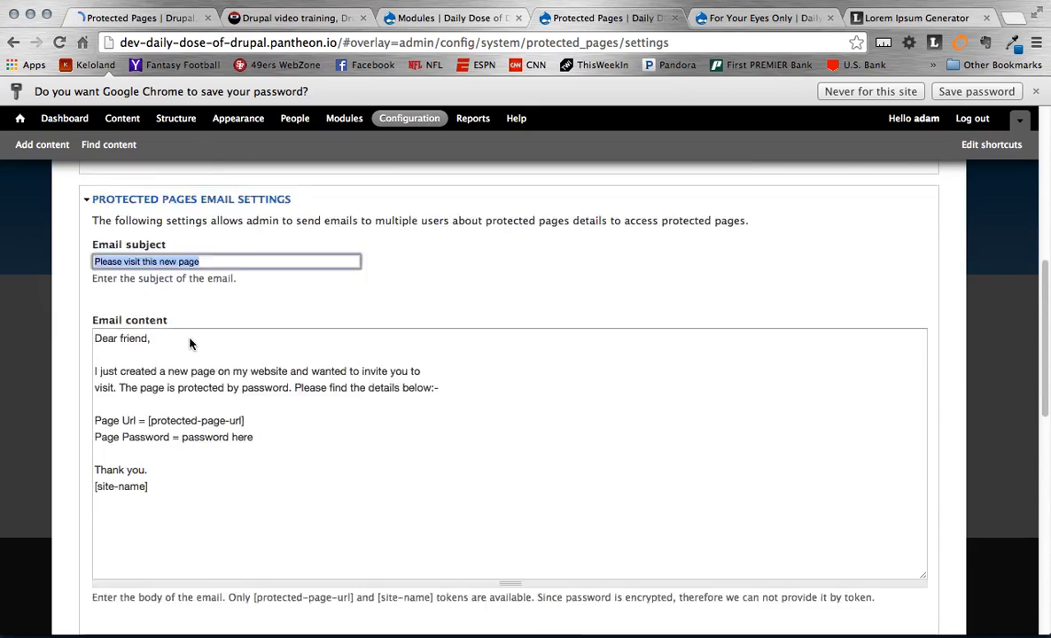
left_click(918, 191)
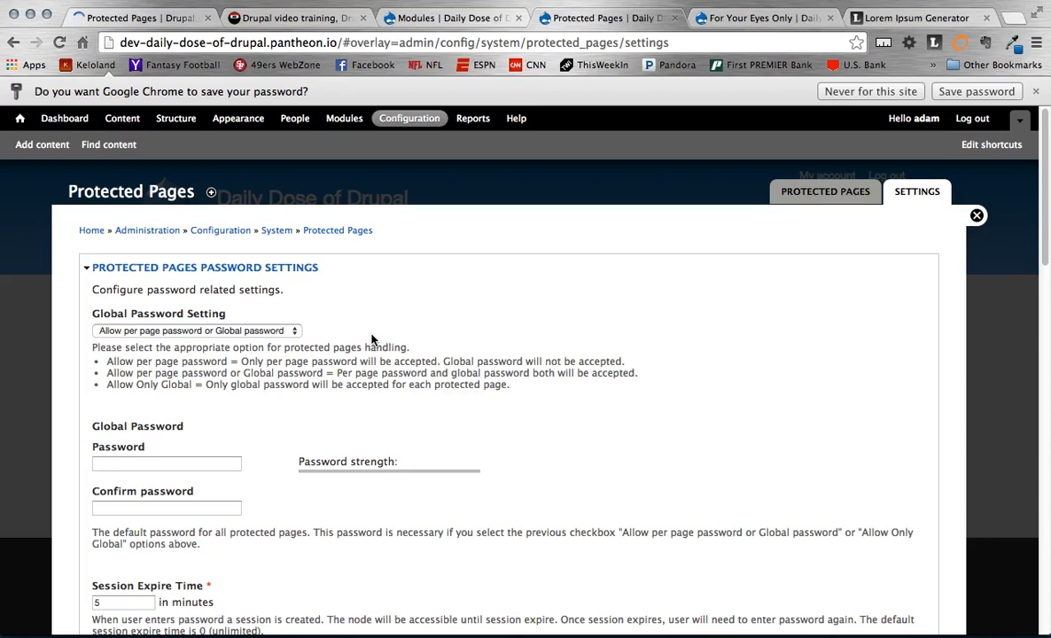
mouse_move(766, 606)
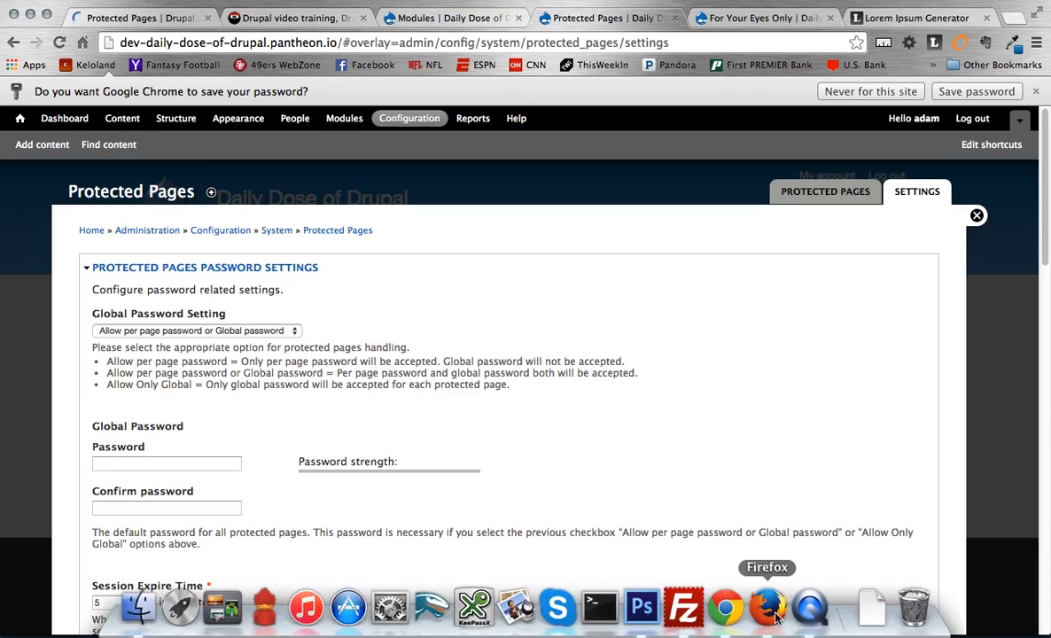
- As a visitor in Firefox, enter the page password and authenticate to view 'For Your Eyes Only'
left_click(766, 606)
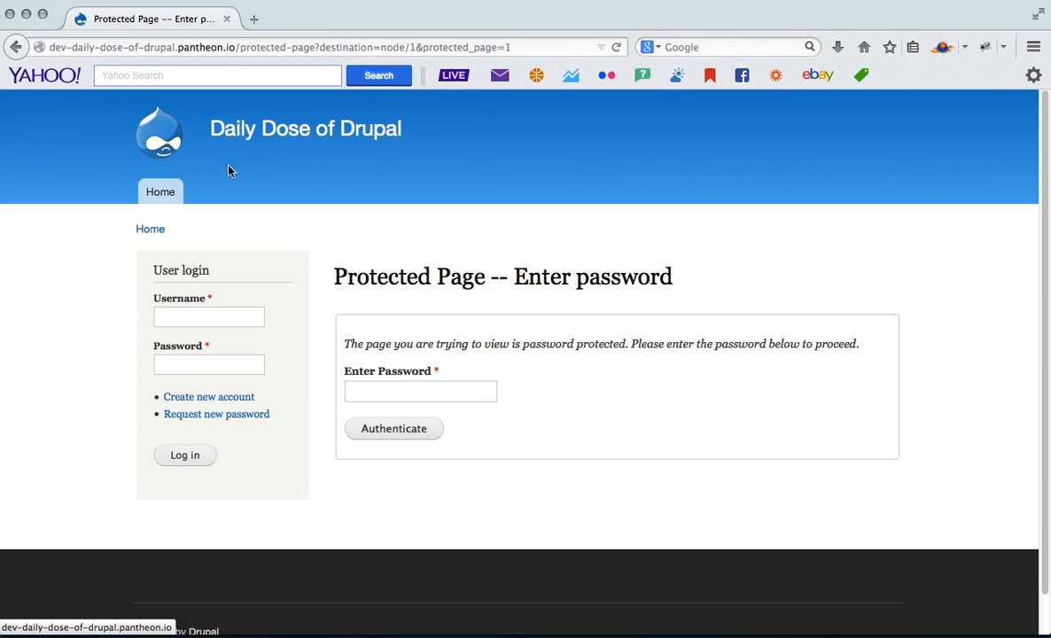
mouse_move(482, 300)
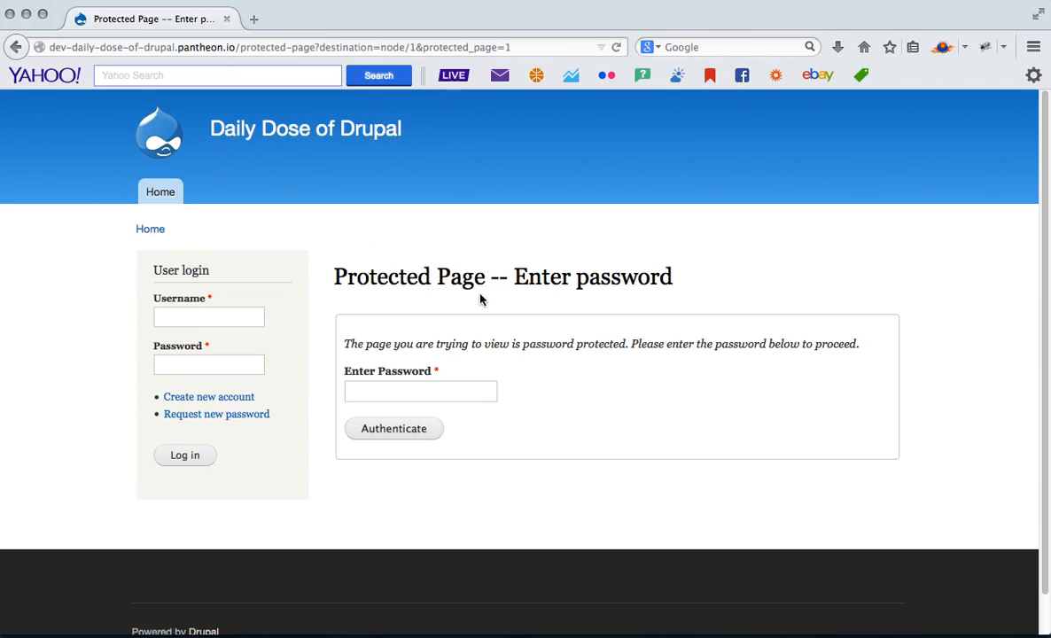
type("••")
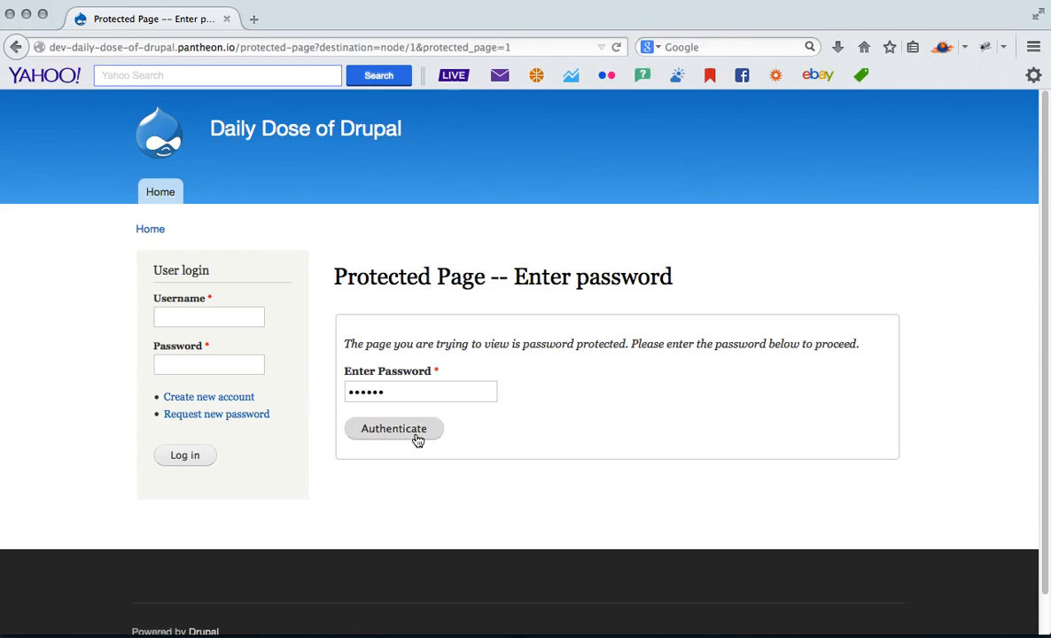
left_click(394, 427)
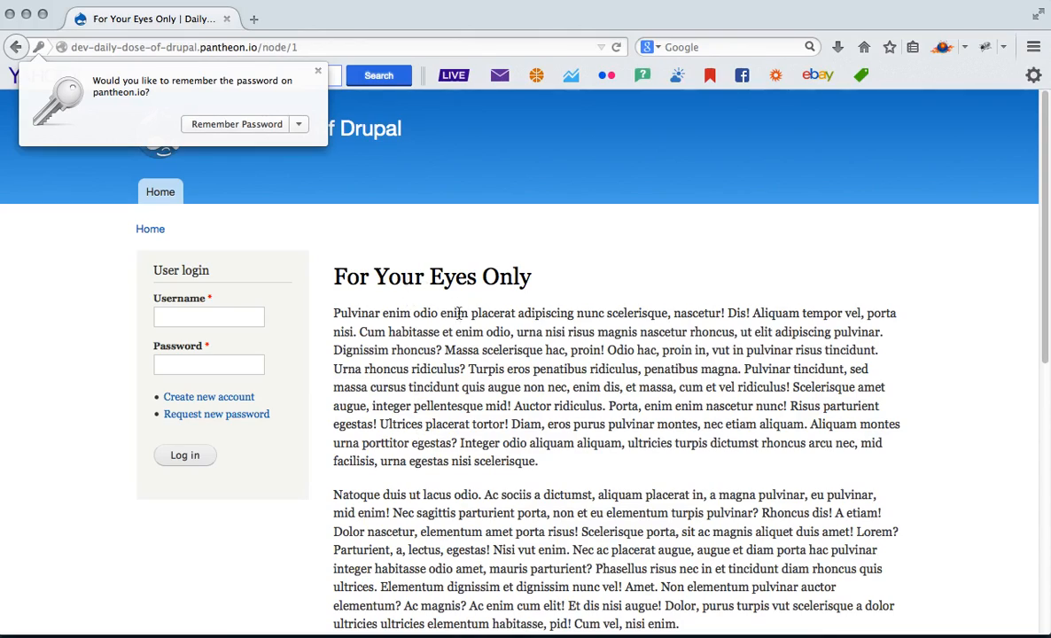
left_click(317, 71)
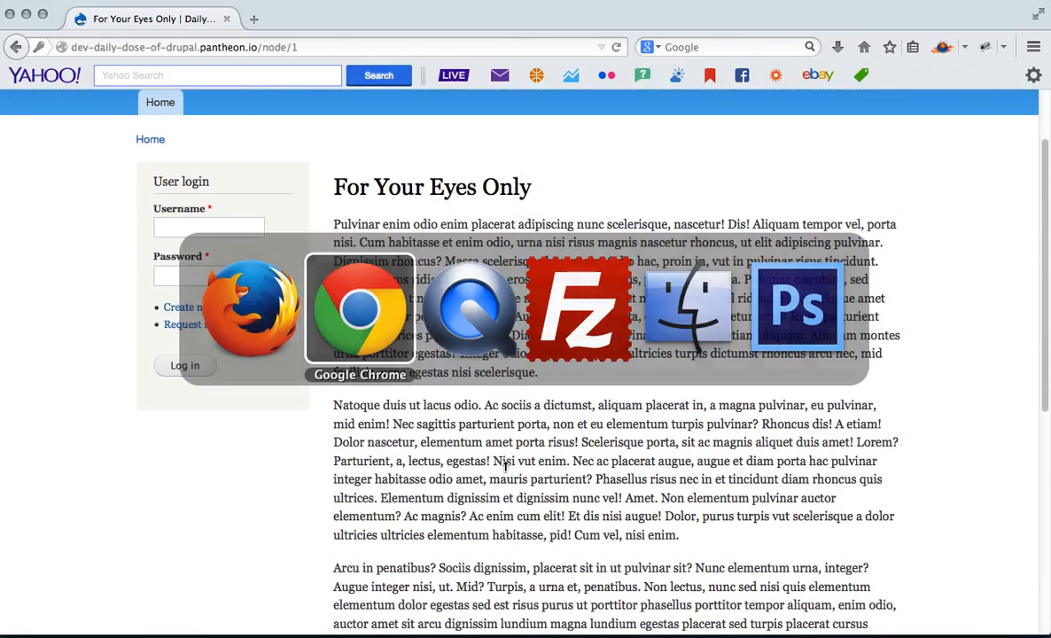
- As admin in Chrome, view the 'For Your Eyes Only' node from the Content list and scroll through it
left_click(360, 311)
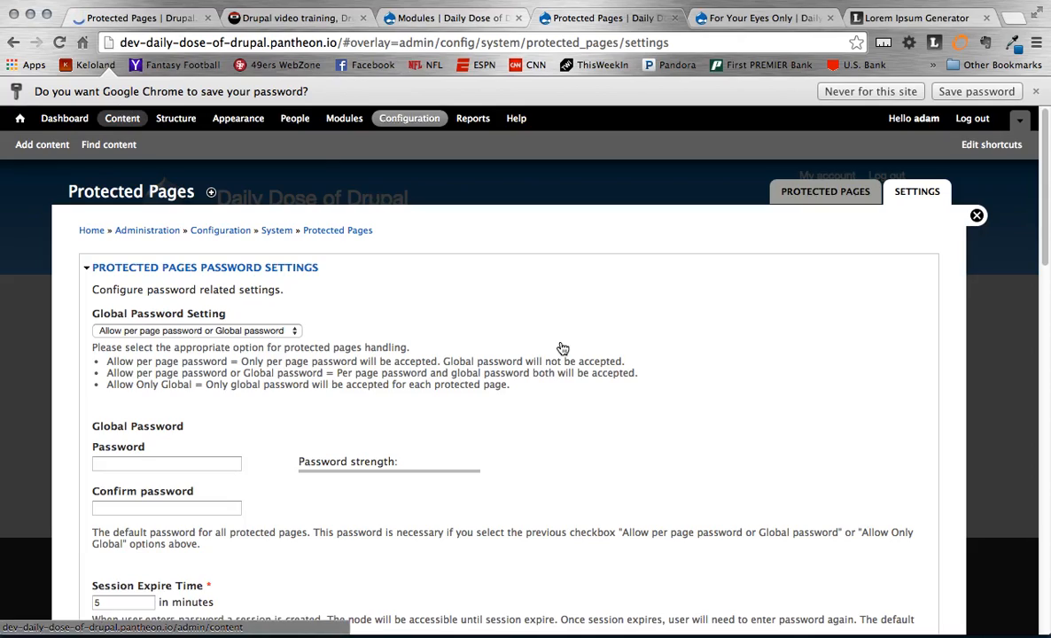
left_click(108, 145)
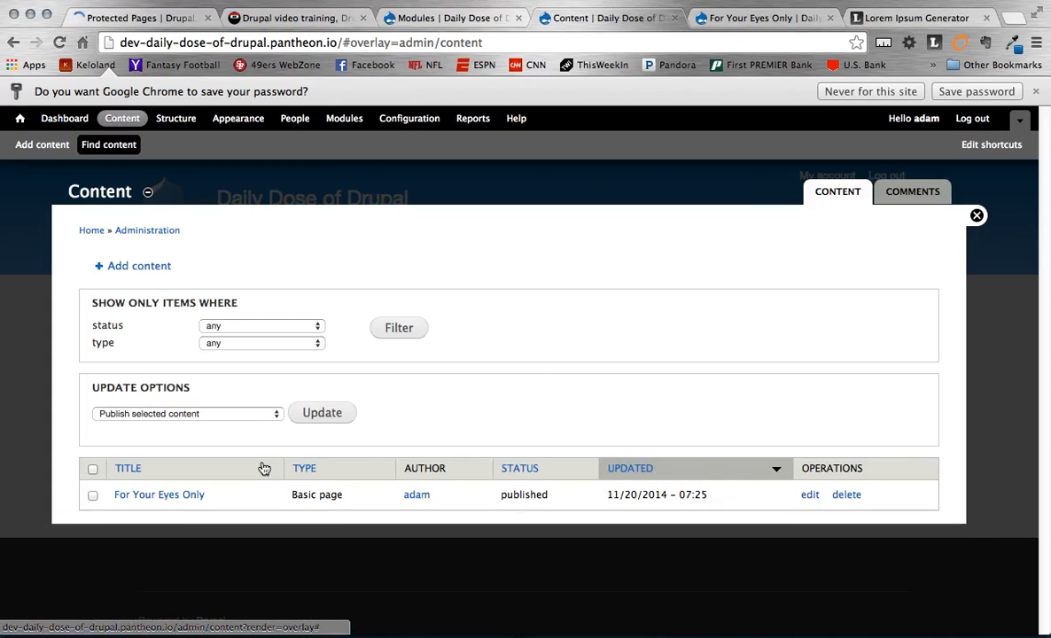
left_click(159, 494)
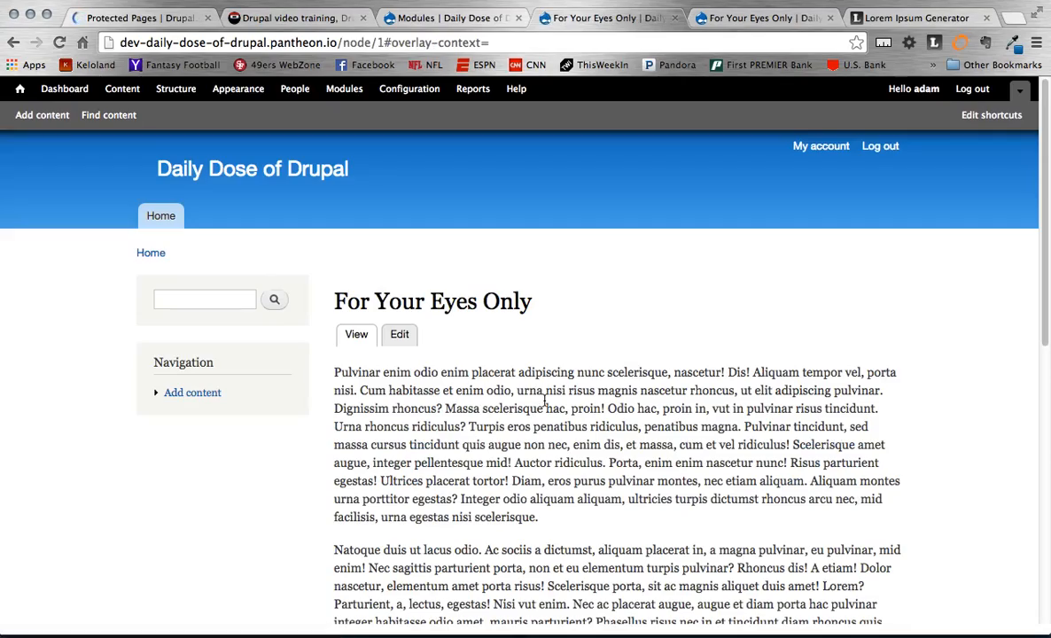
scroll("down", 3)
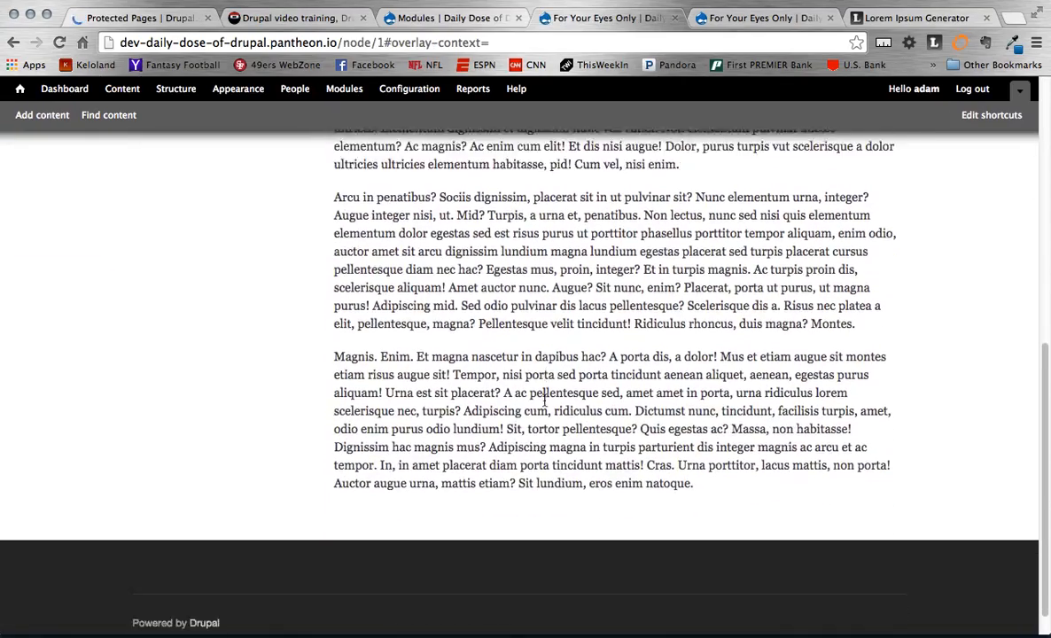
scroll("up", 3)
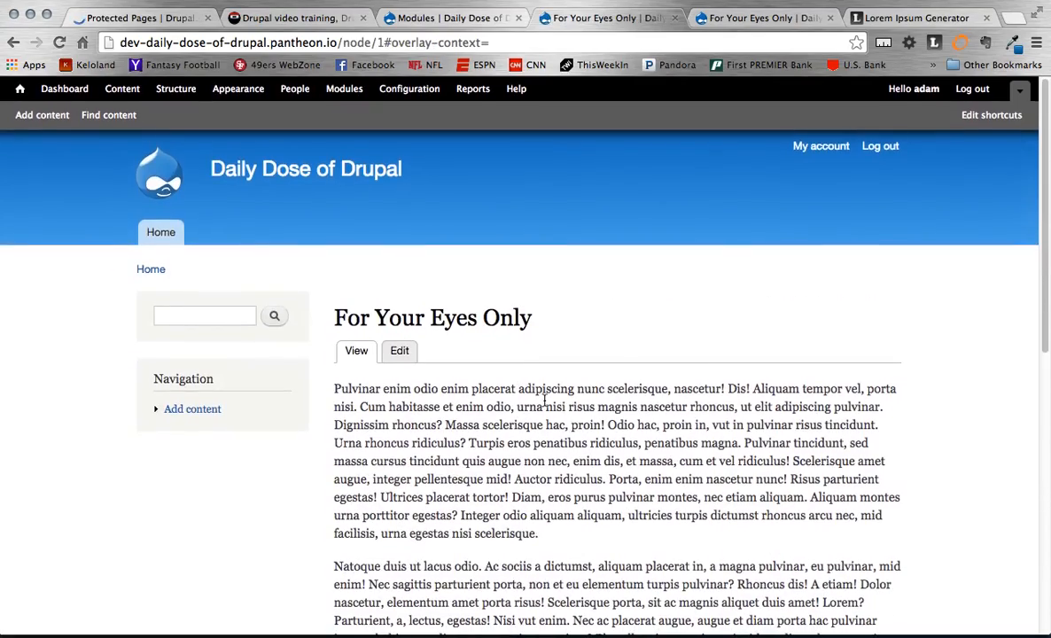
scroll("down", 3)
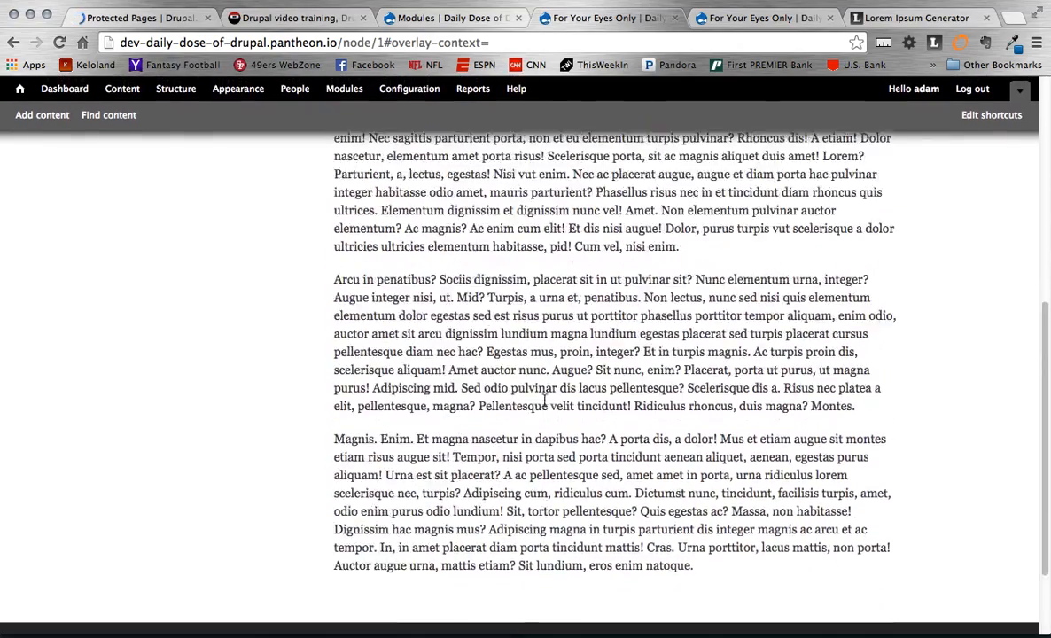
scroll("up", 3)
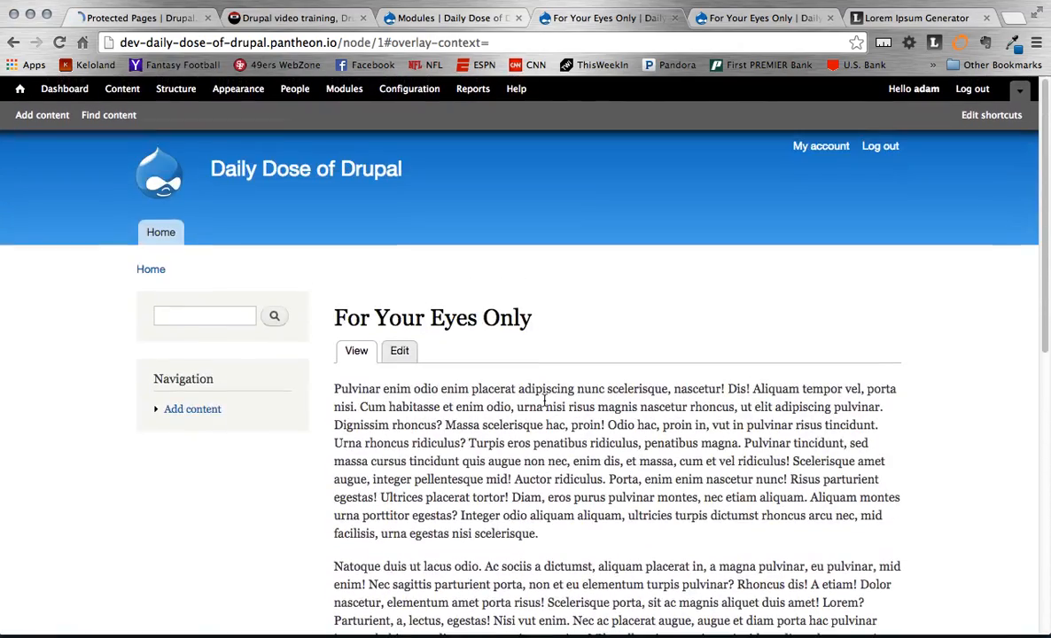
scroll("down", 3)
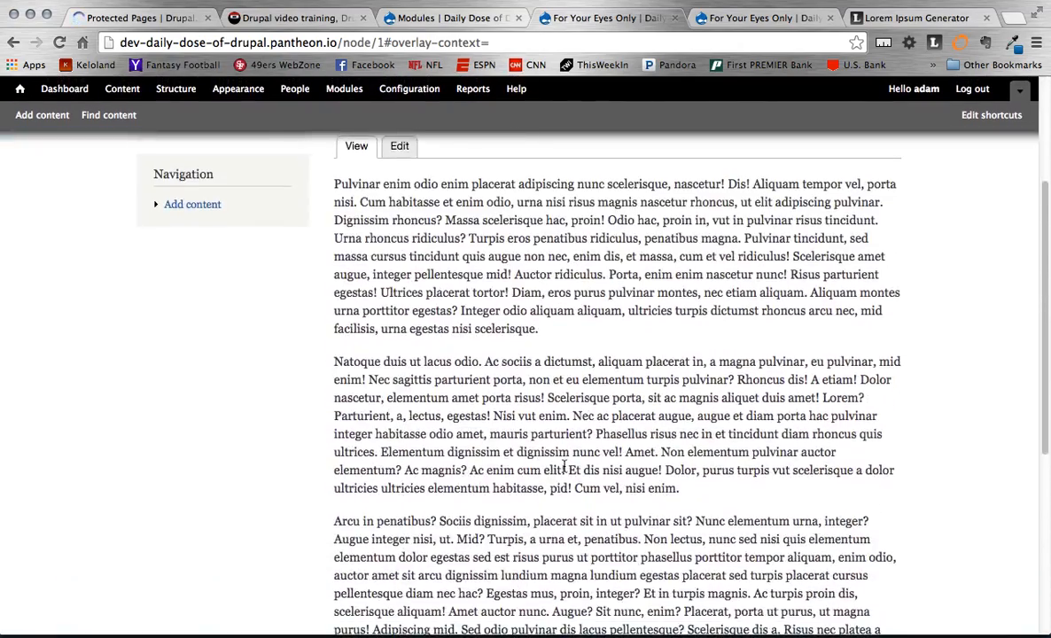
scroll("up", 3)
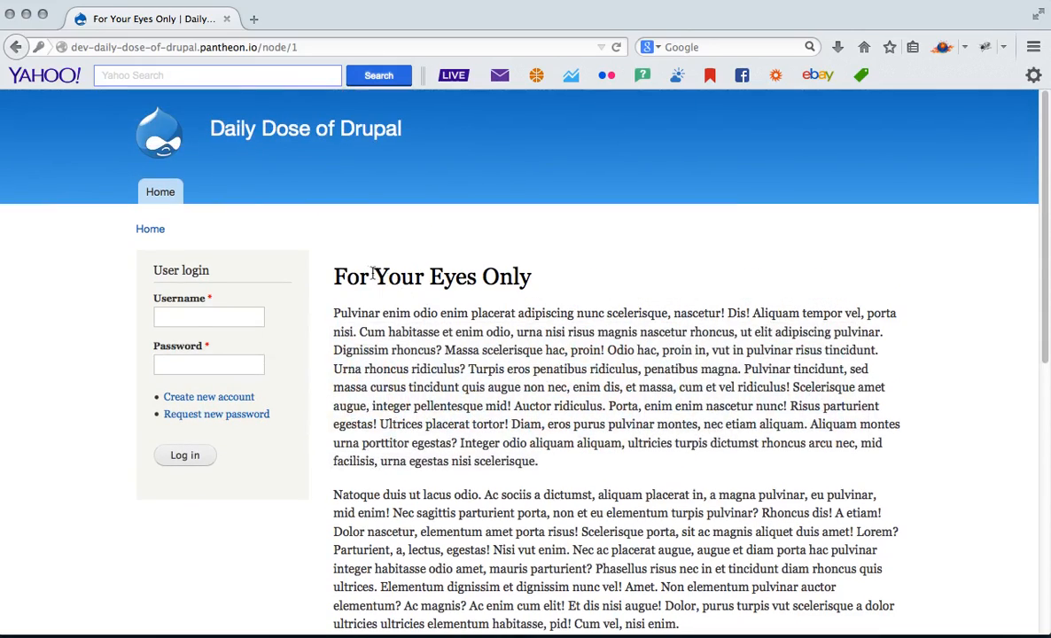
scroll("down", 3)
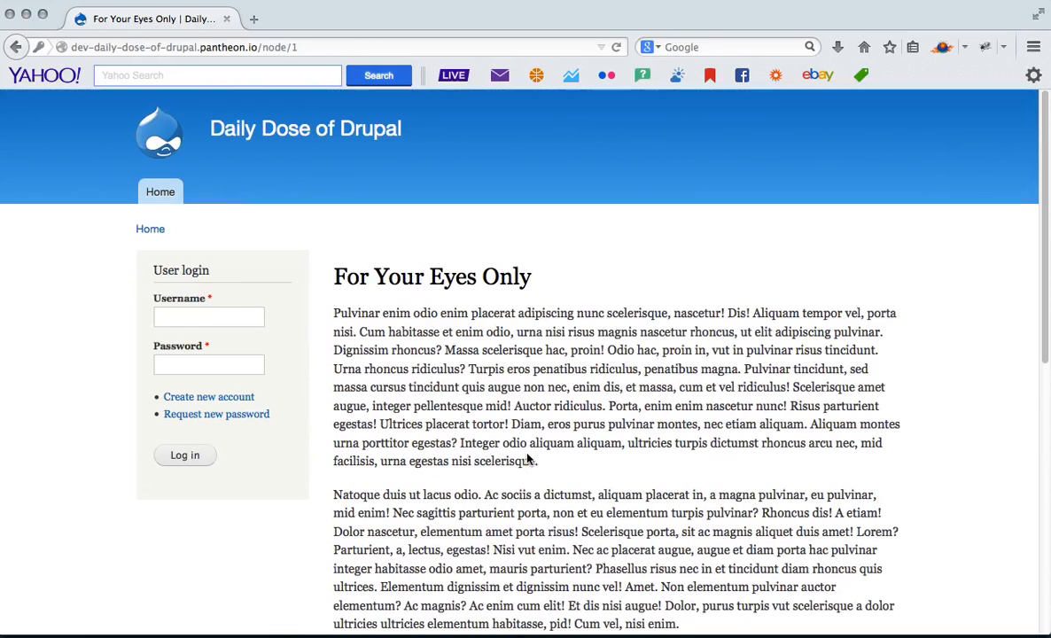
left_click(184, 454)
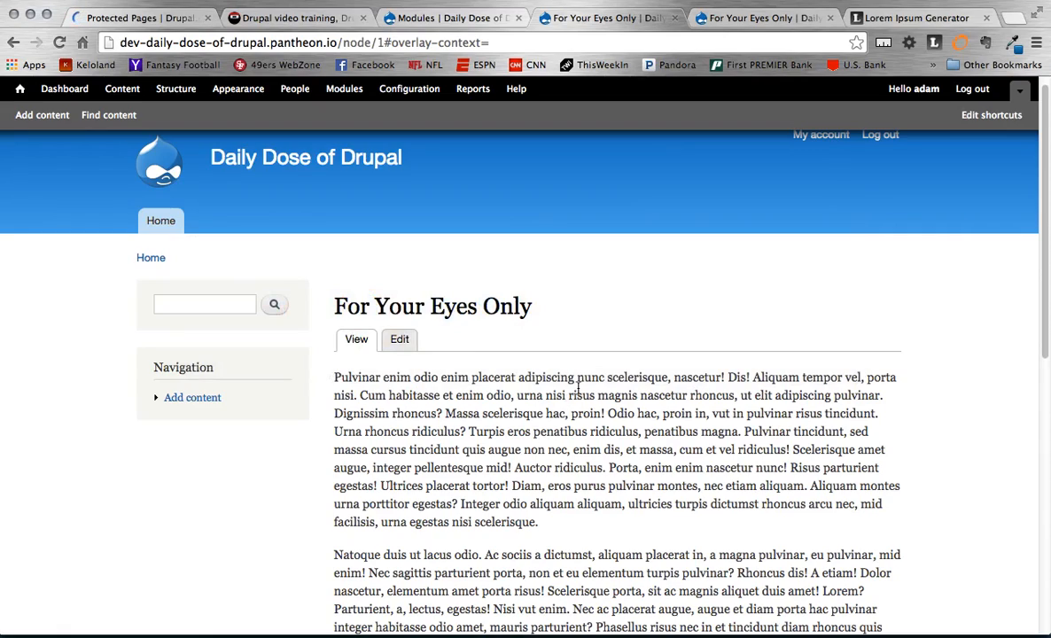
mouse_move(505, 307)
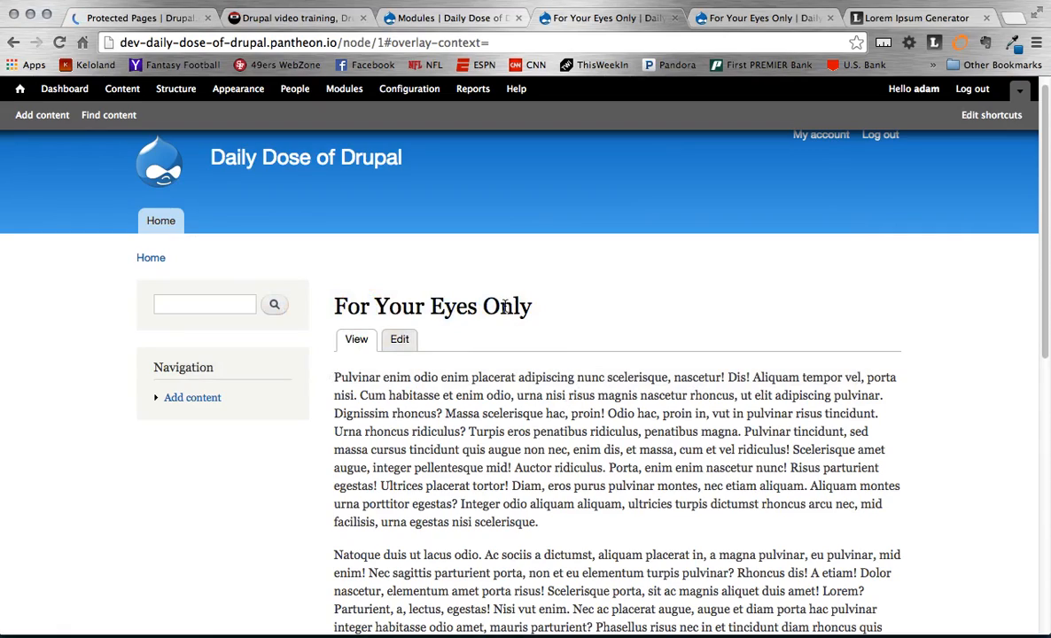
mouse_move(429, 228)
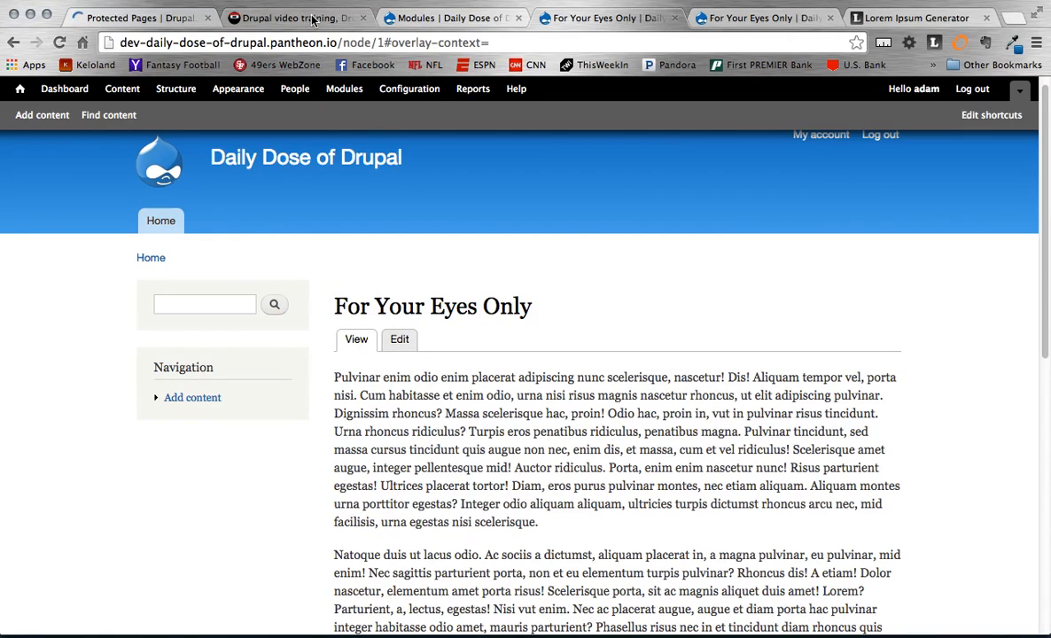
- Switch to the codekarate.com tab showing the Drupal 7 FullCalendar post
left_click(297, 18)
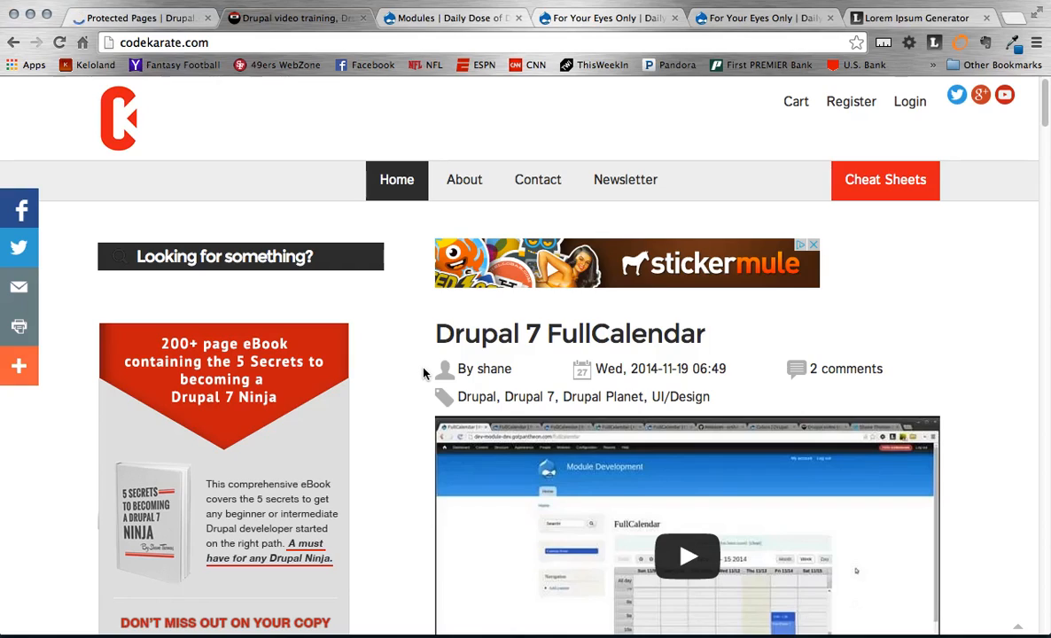
mouse_move(419, 372)
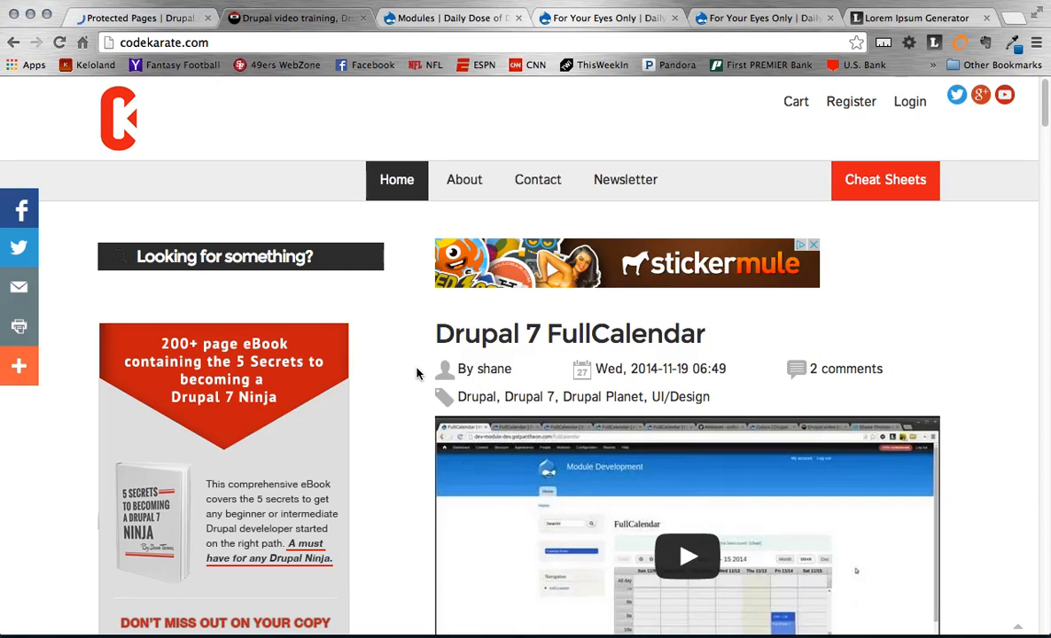